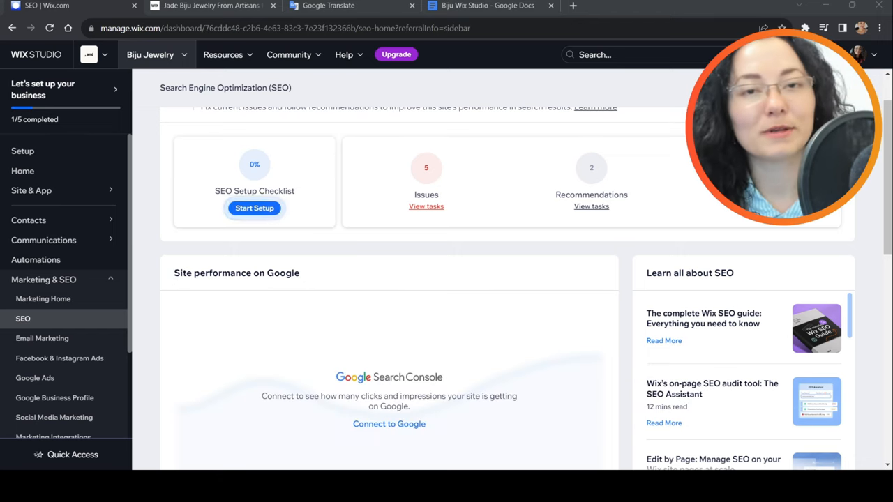
# Start connecting the site to Google and go to the SEO Setup Checklist
pyautogui.scroll(-3)
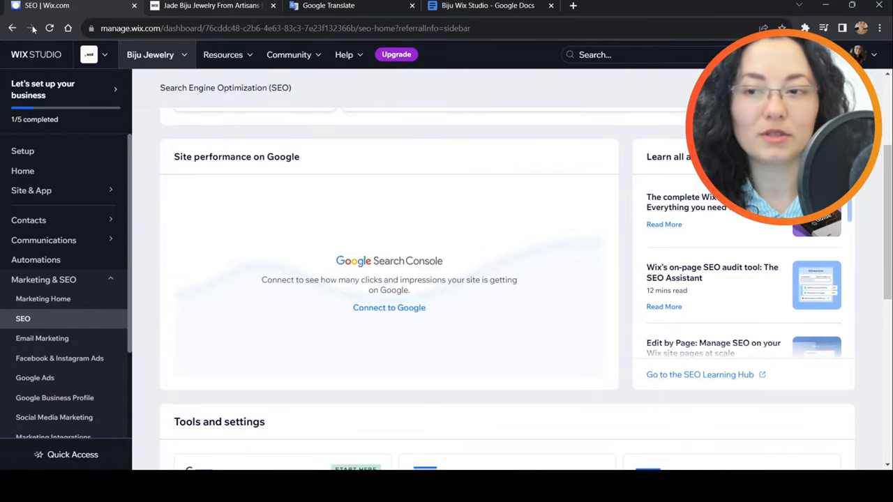
pyautogui.moveTo(24, 54)
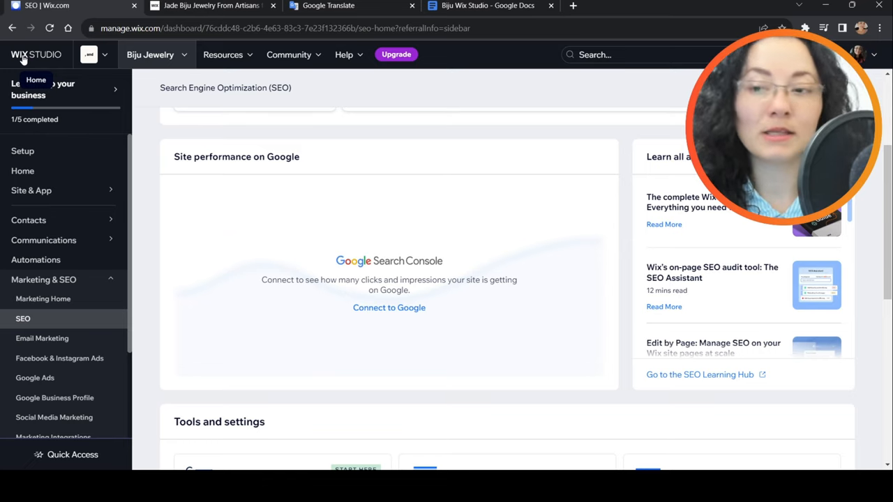
pyautogui.click(31, 191)
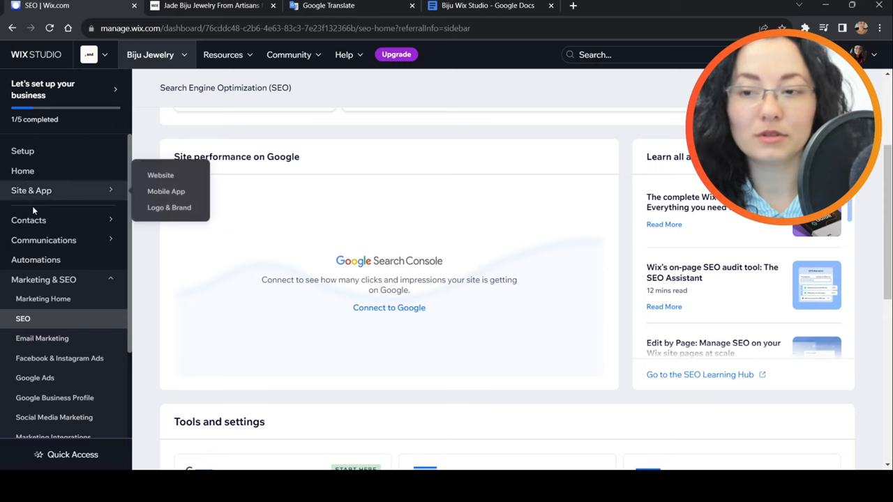
pyautogui.moveTo(110, 280)
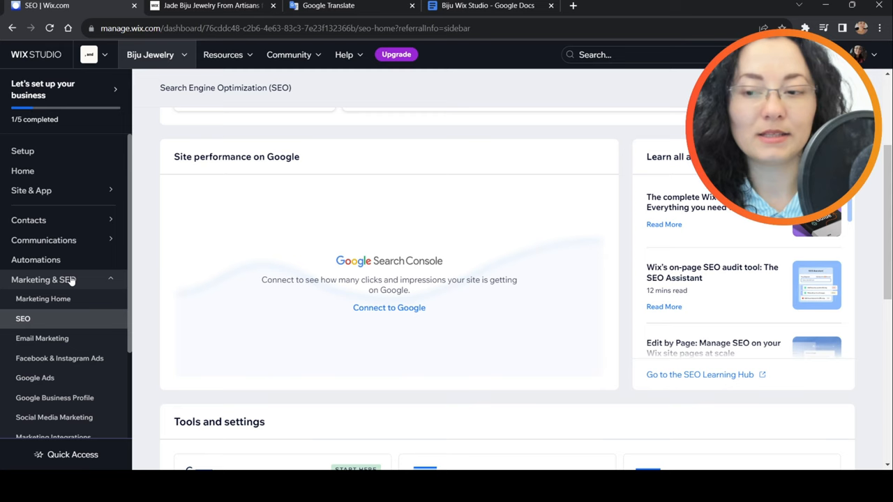
pyautogui.moveTo(43, 322)
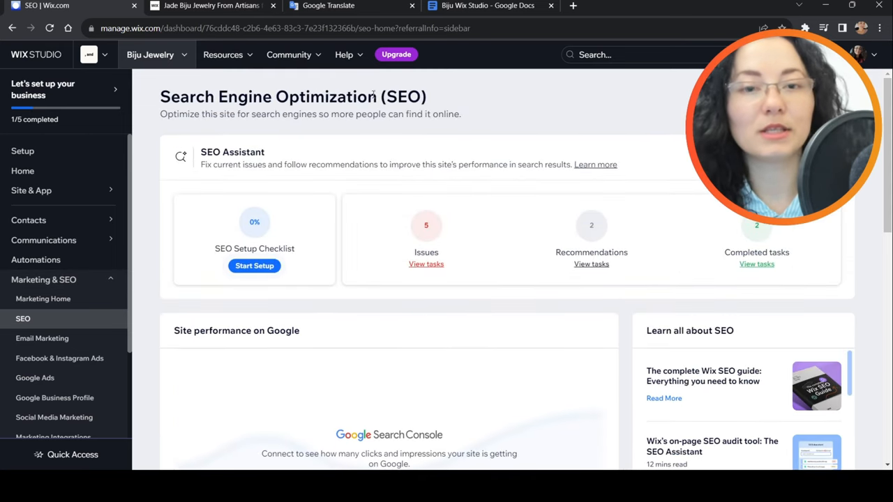
pyautogui.scroll(-3)
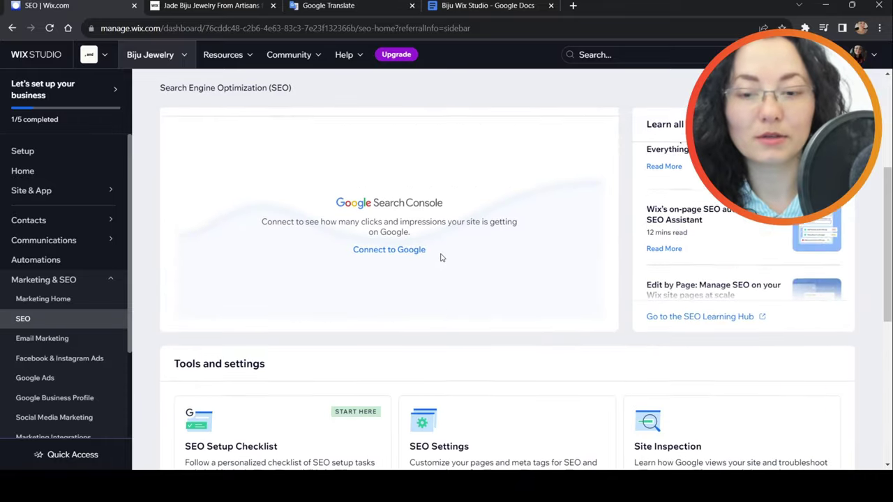
pyautogui.click(388, 249)
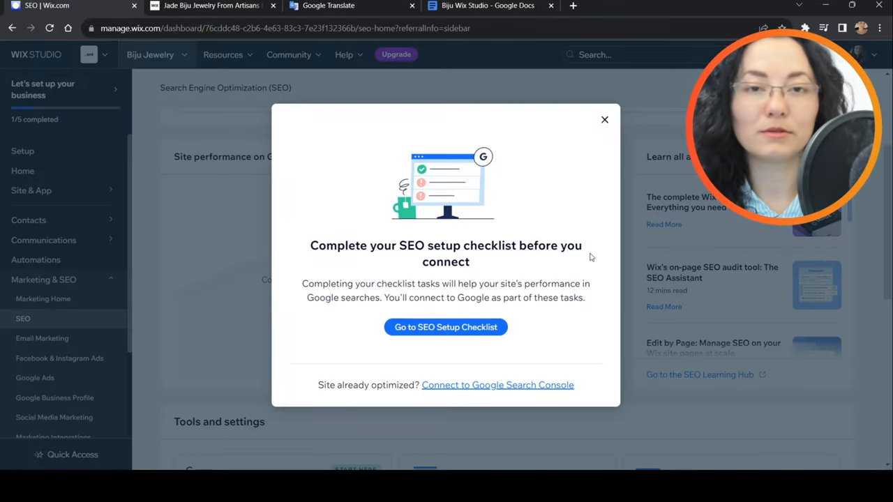
pyautogui.click(446, 327)
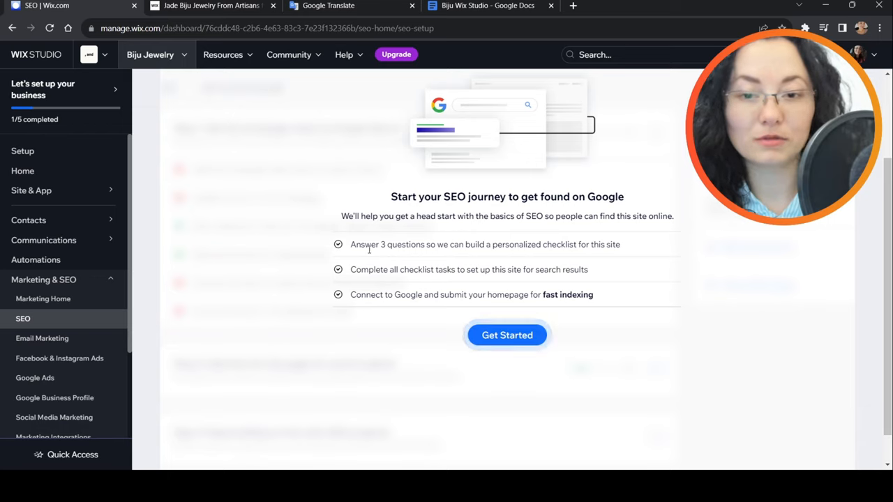
# Begin the checklist questionnaire, keeping Jade Biju Jewelry as the business name
pyautogui.moveTo(493, 244); pyautogui.dragTo(620, 245)
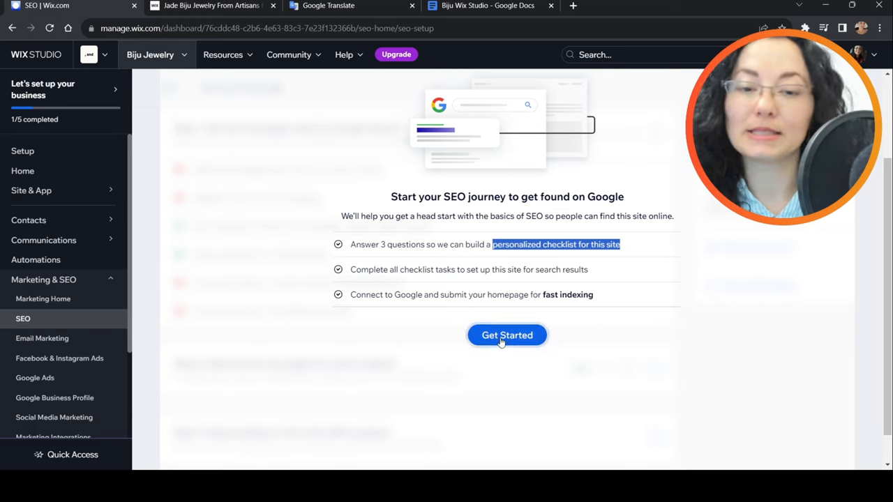
pyautogui.click(506, 335)
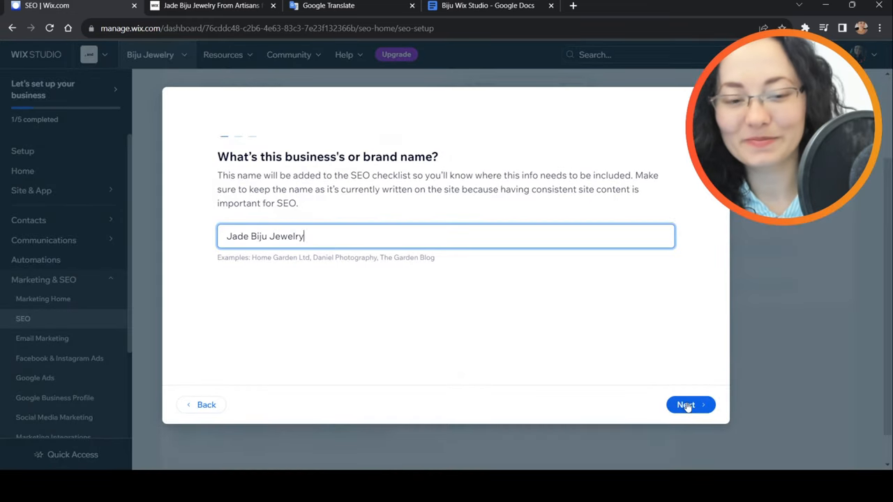
pyautogui.click(686, 404)
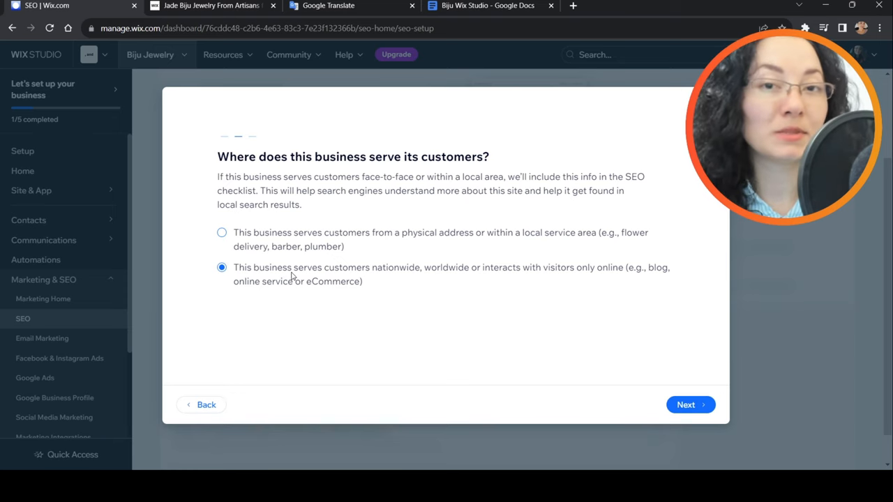
# Confirm the nationwide/online service area and show the good and bad keyword examples
pyautogui.click(690, 405)
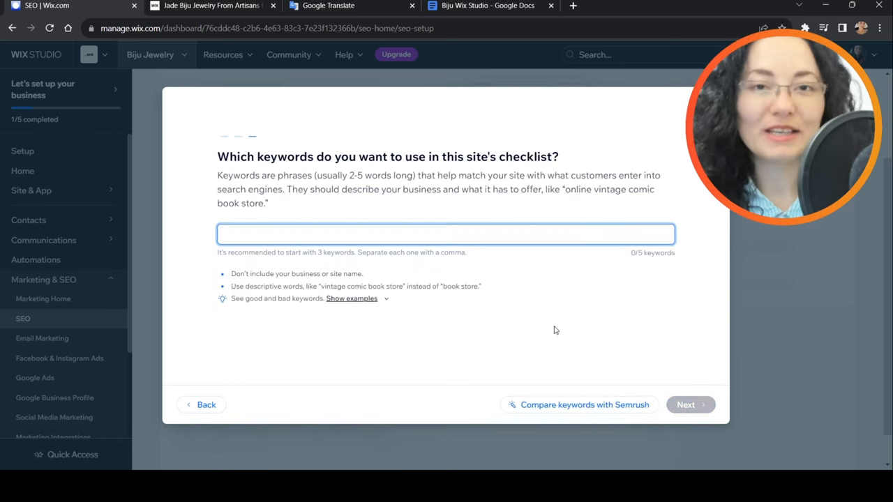
pyautogui.moveTo(669, 299)
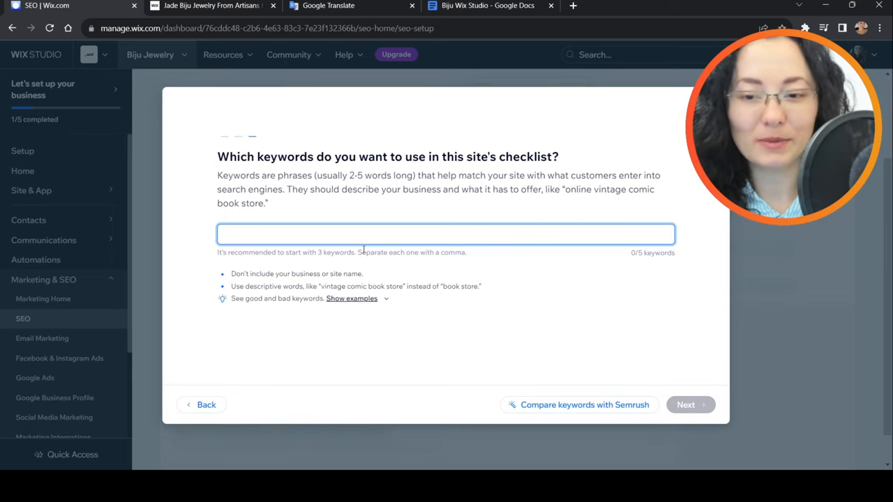
pyautogui.click(445, 234)
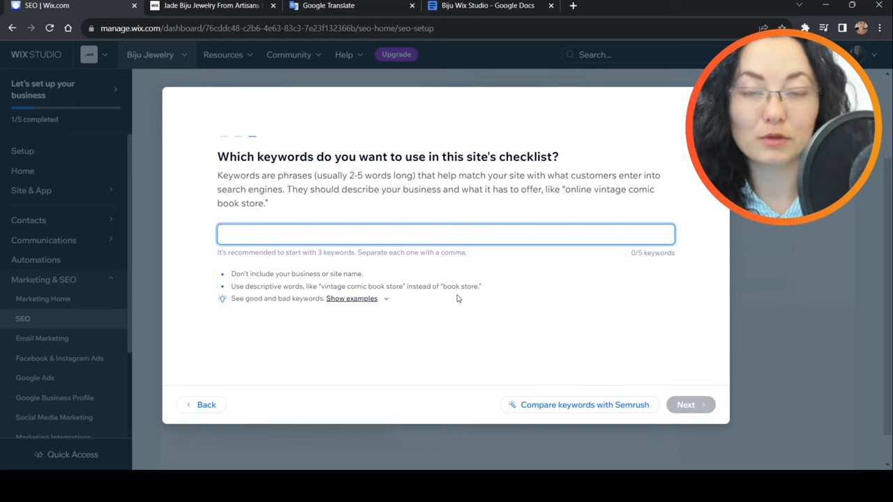
pyautogui.moveTo(464, 268)
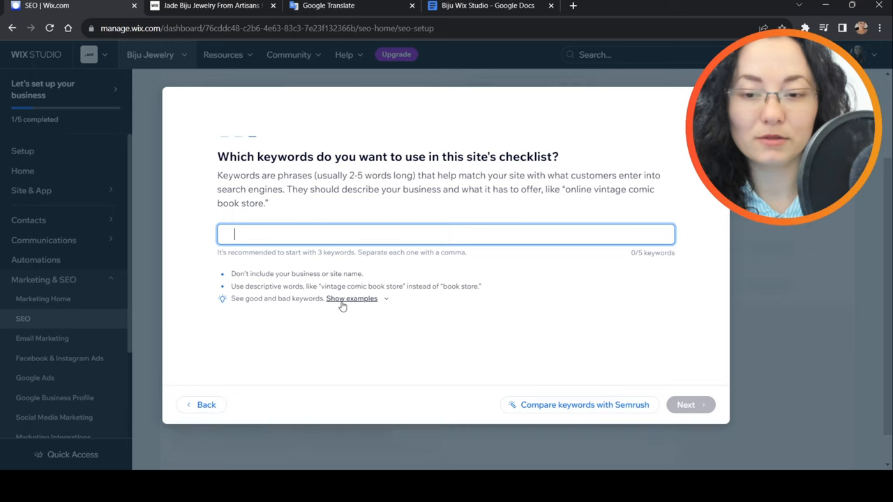
pyautogui.click(351, 299)
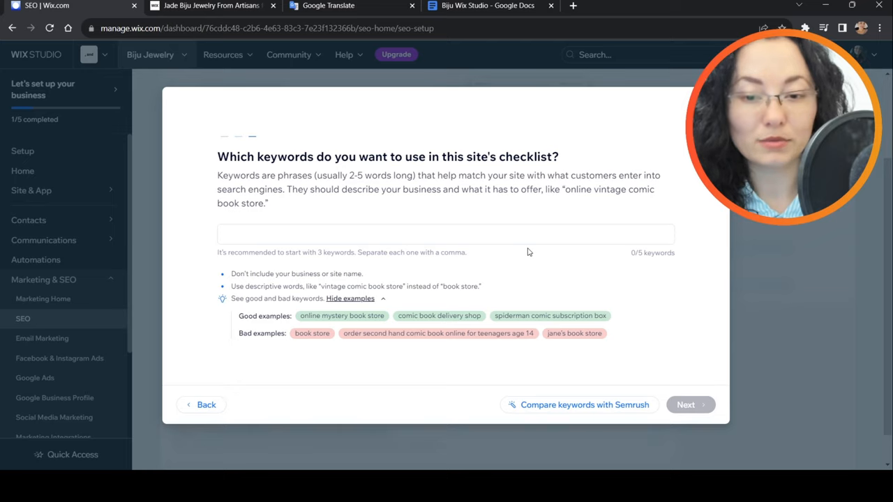
pyautogui.moveTo(525, 250)
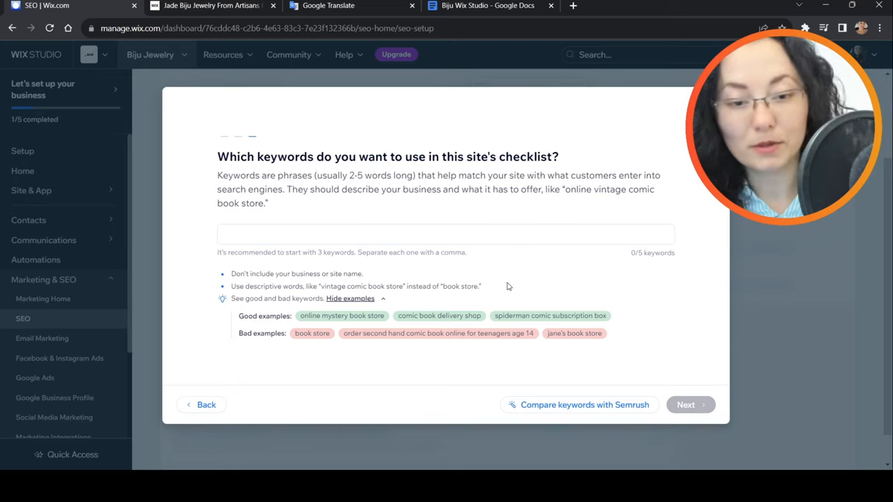
pyautogui.moveTo(312, 334)
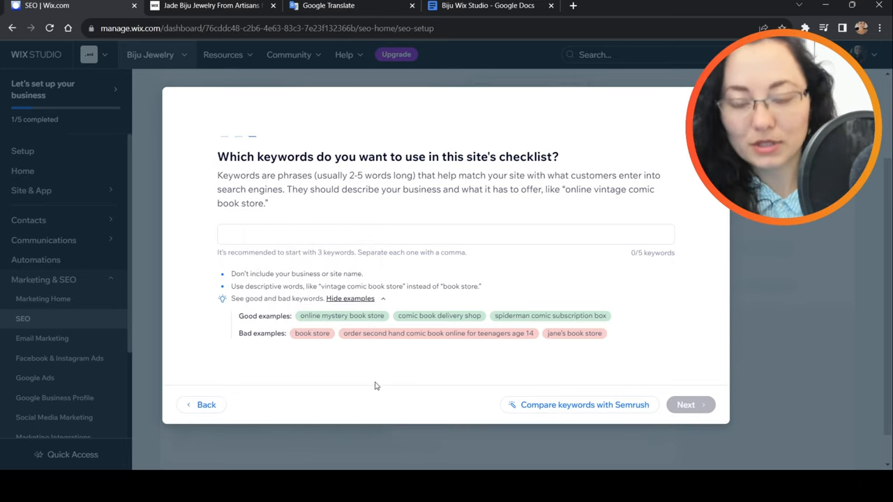
pyautogui.moveTo(333, 347)
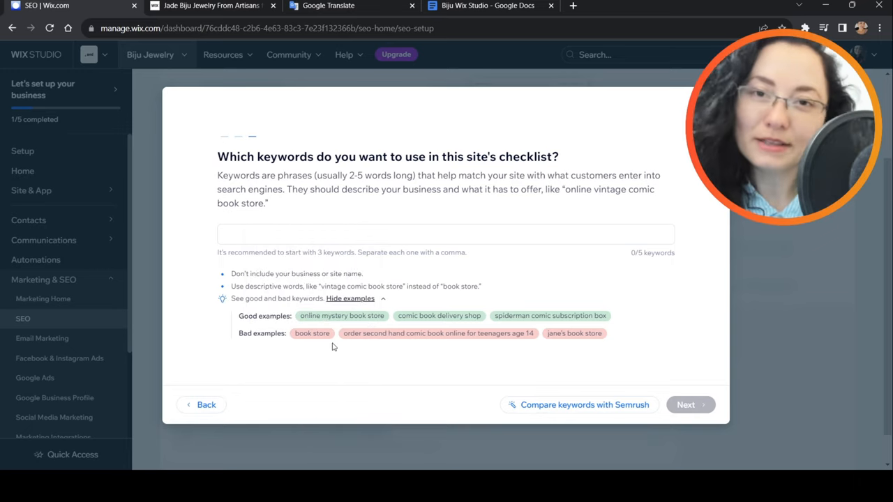
pyautogui.moveTo(311, 333)
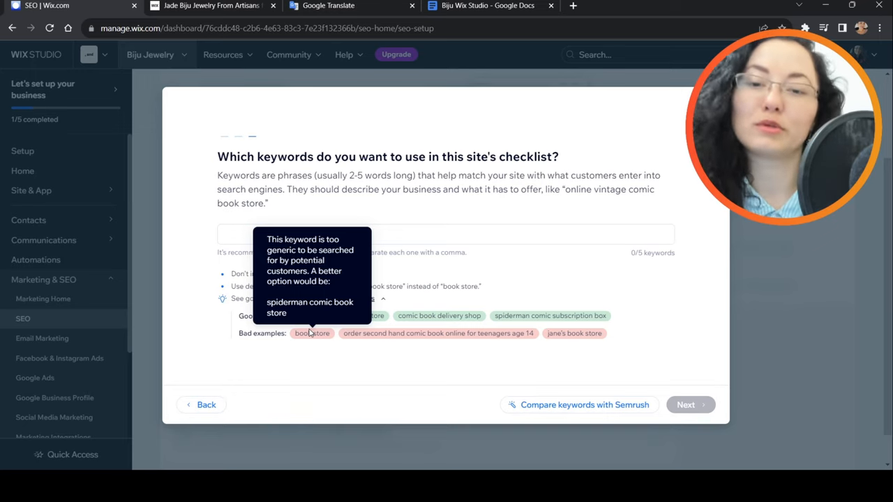
pyautogui.moveTo(577, 173)
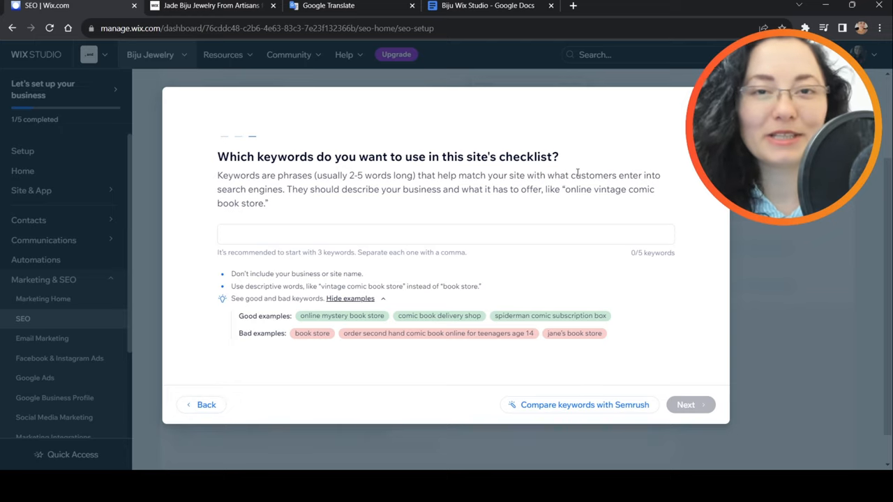
pyautogui.click(445, 234)
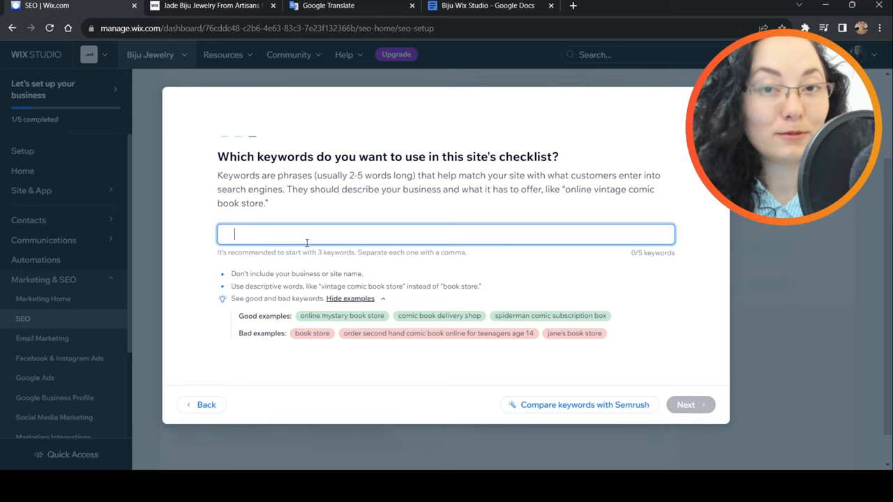
# Enter 'handcrafted minimalistic jewellery' as the first keyword, then bring up Google results for sustainable jewelry
pyautogui.write('han')
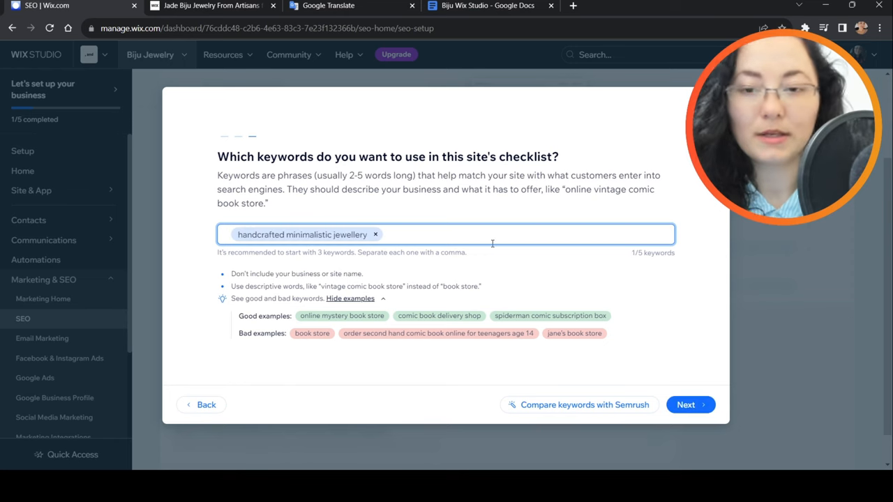
pyautogui.click(391, 235)
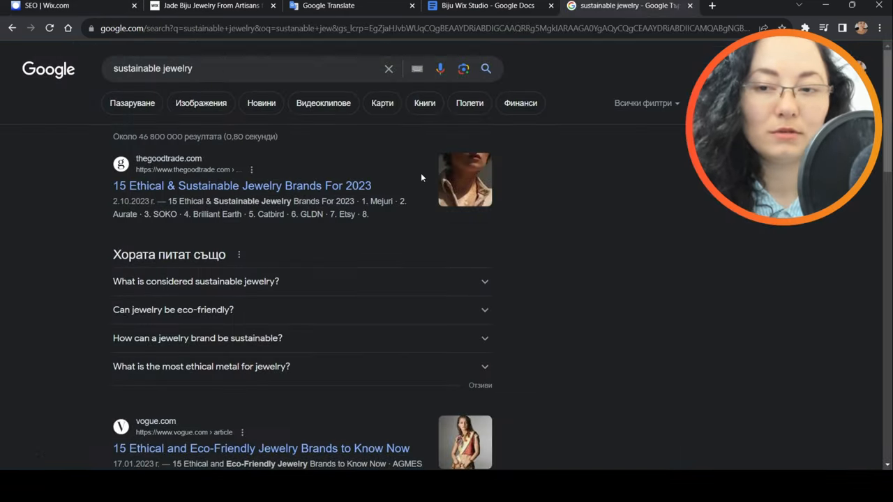
# Browse Google's sustainable jewelry results, then return to the SEO | Wix.com keyword dialog
pyautogui.scroll(-3)
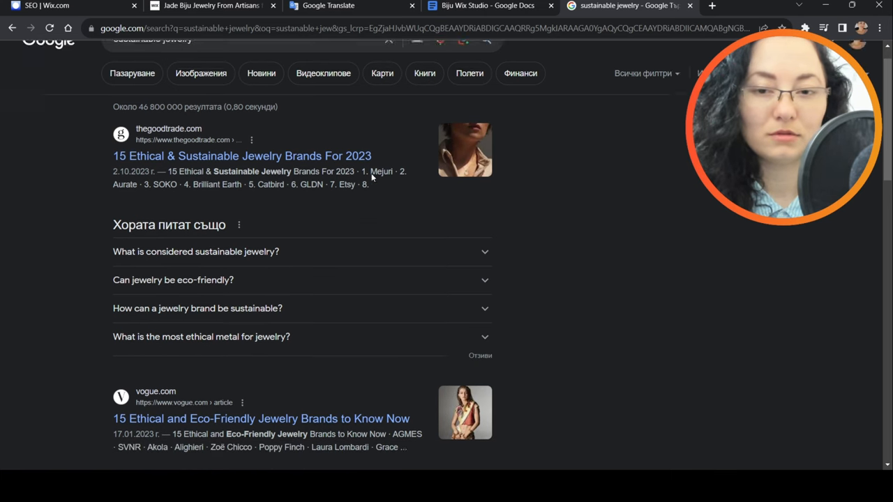
pyautogui.scroll(-3)
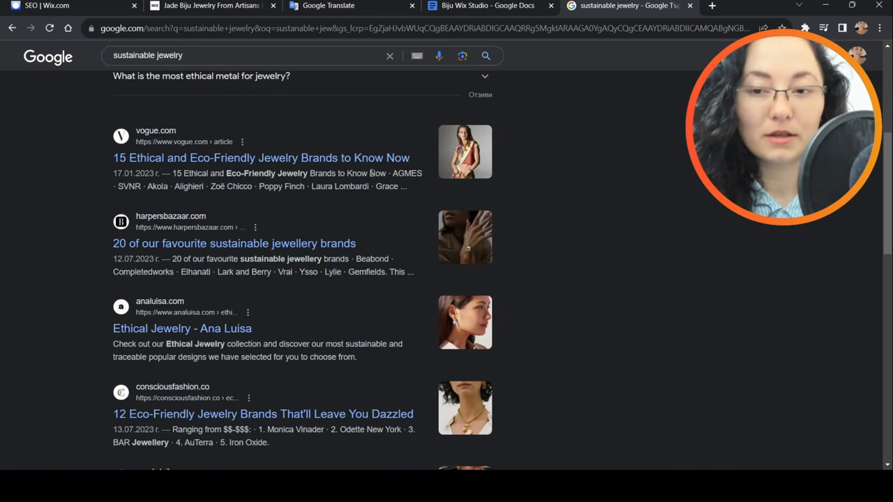
pyautogui.scroll(-3)
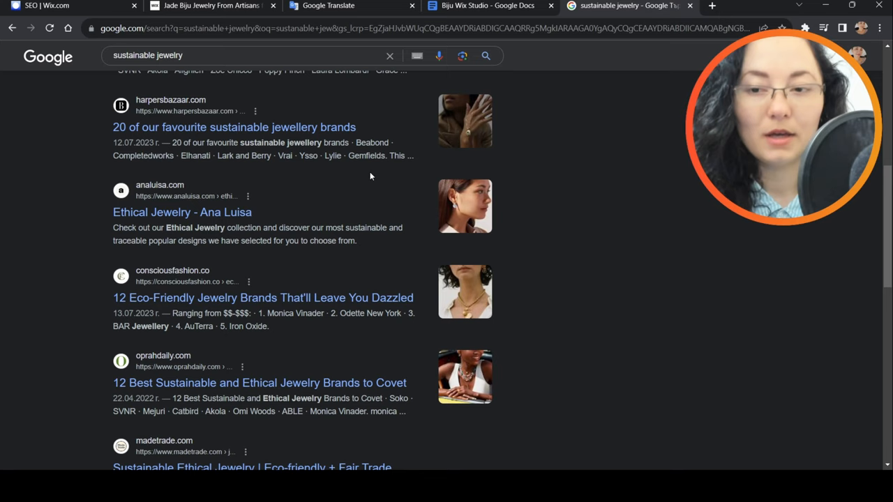
pyautogui.scroll(-3)
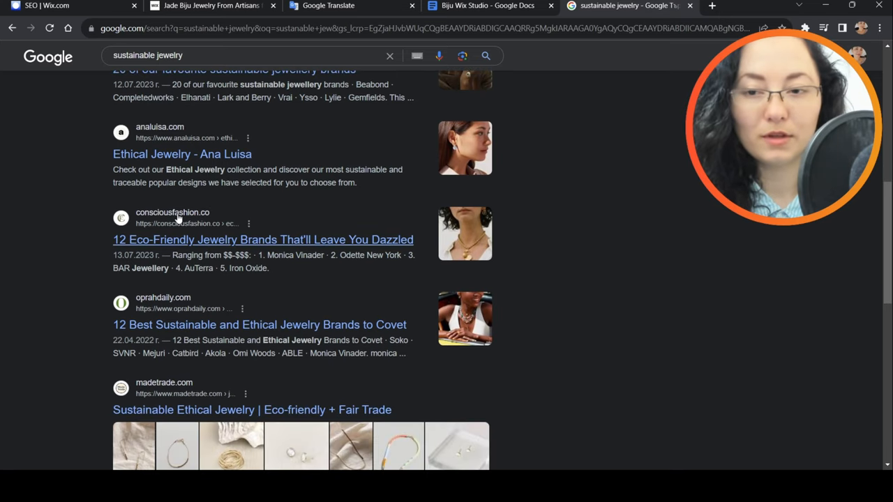
pyautogui.scroll(-3)
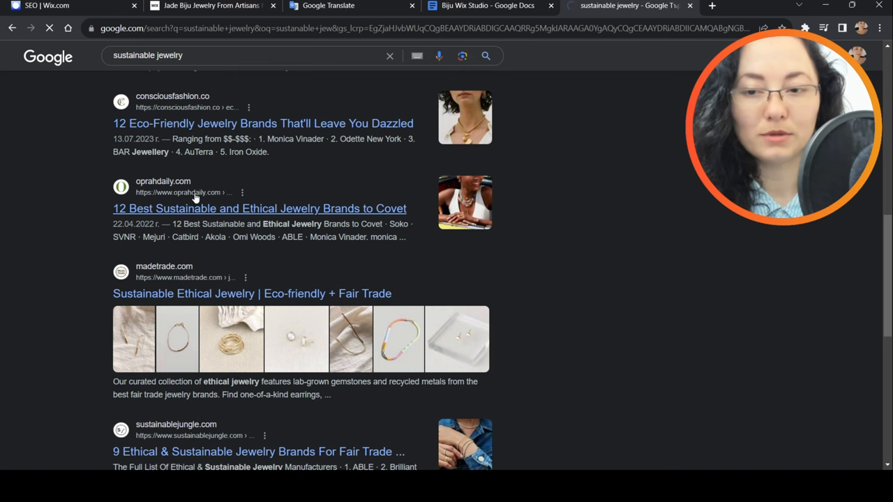
pyautogui.click(49, 9)
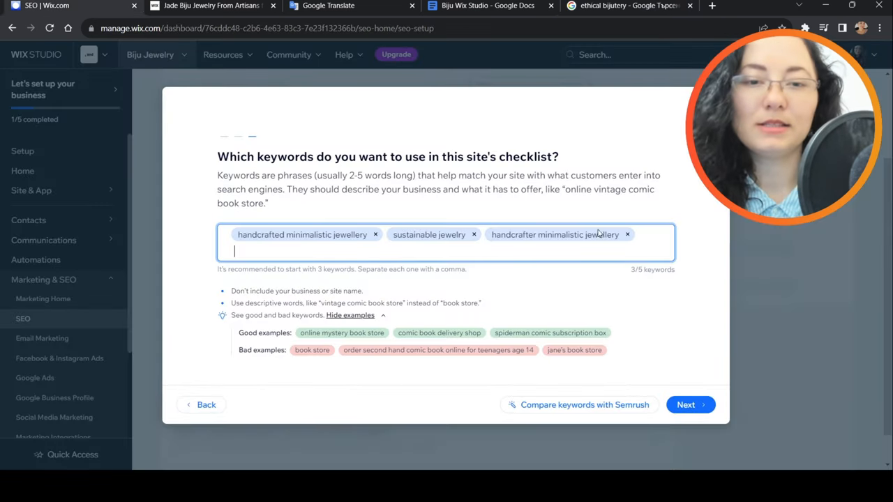
# Remove misspelled 'handcrafter minimalistic jewellery', add 'ethical bijutery', and continue to the checklist
pyautogui.click(627, 235)
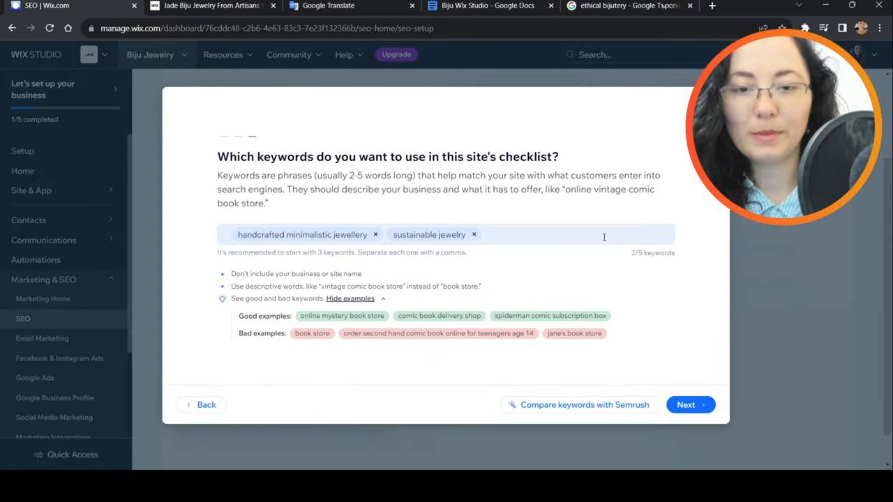
pyautogui.write('ethical bijutery')
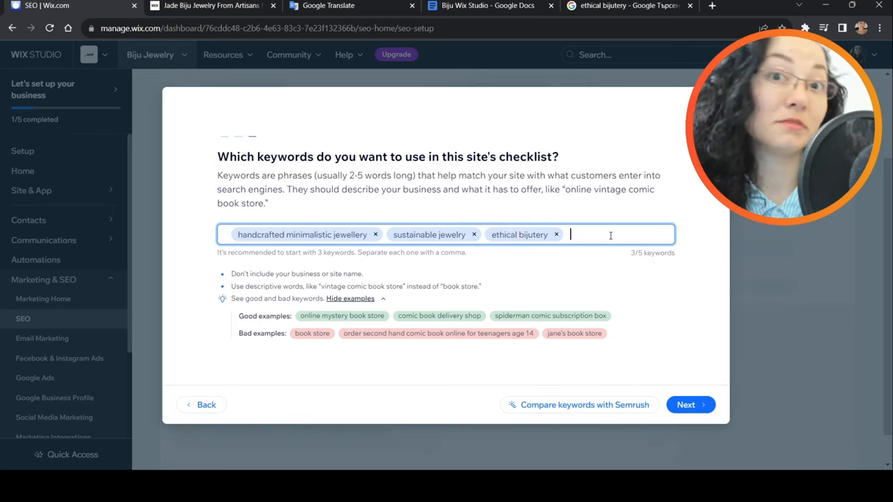
pyautogui.click(690, 404)
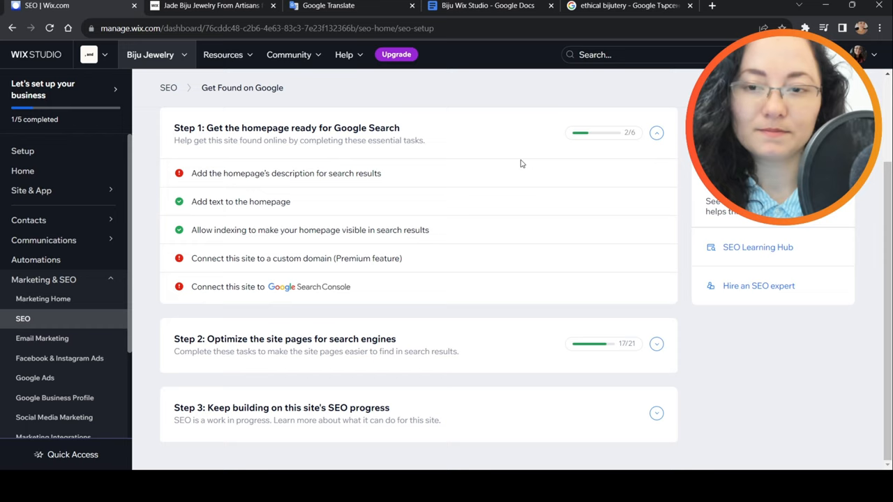
pyautogui.moveTo(573, 136)
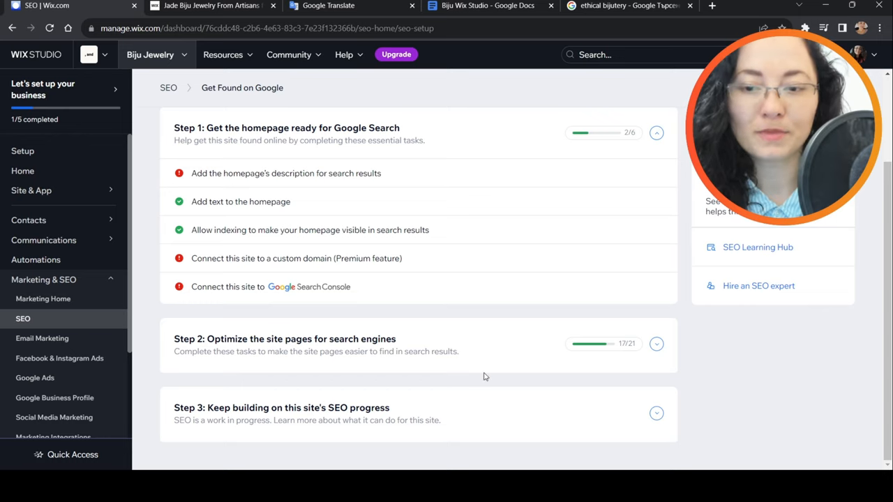
pyautogui.moveTo(255, 353)
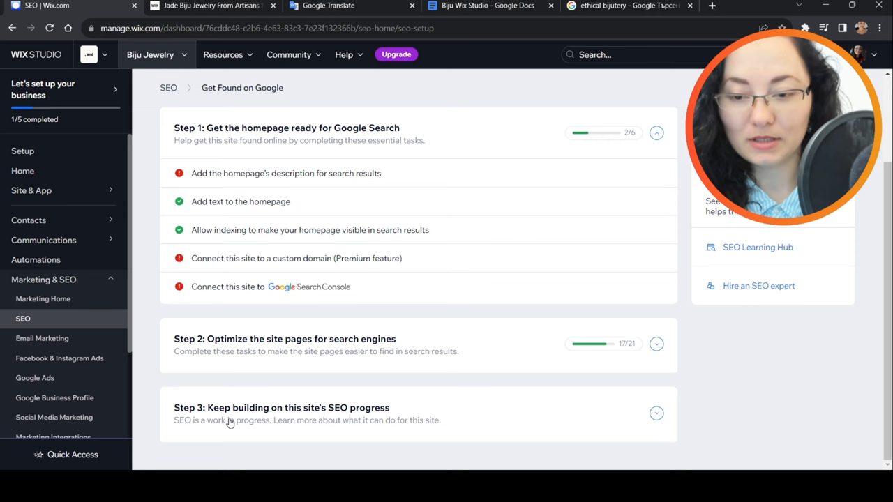
pyautogui.moveTo(477, 399)
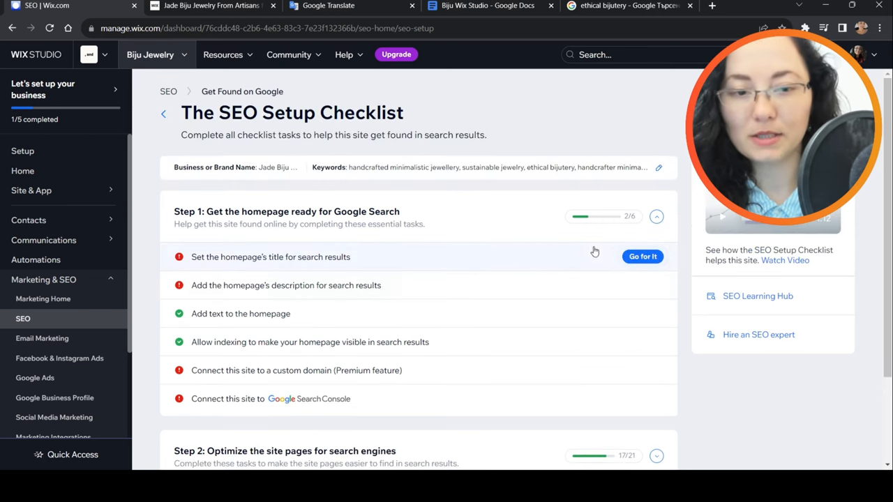
# Apply and publish 'Jade Biju Jewelry | handcrafted minimalistic jewellery' as the homepage search title
pyautogui.click(270, 256)
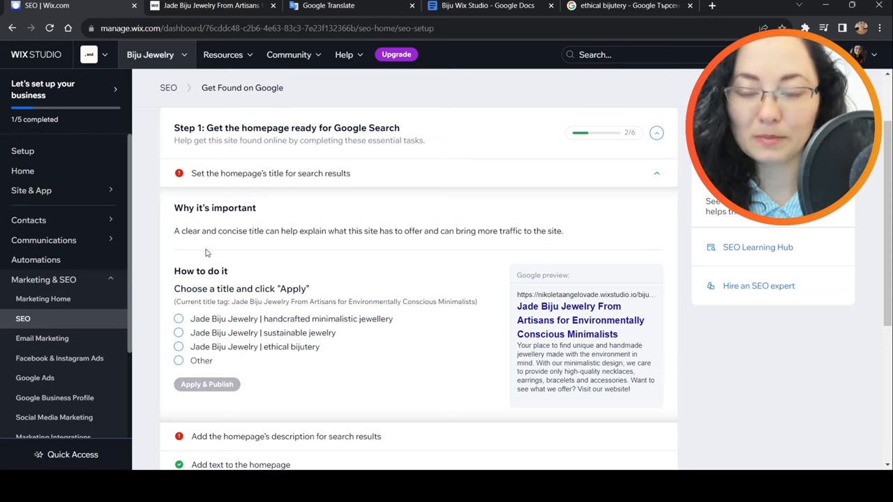
pyautogui.moveTo(277, 252)
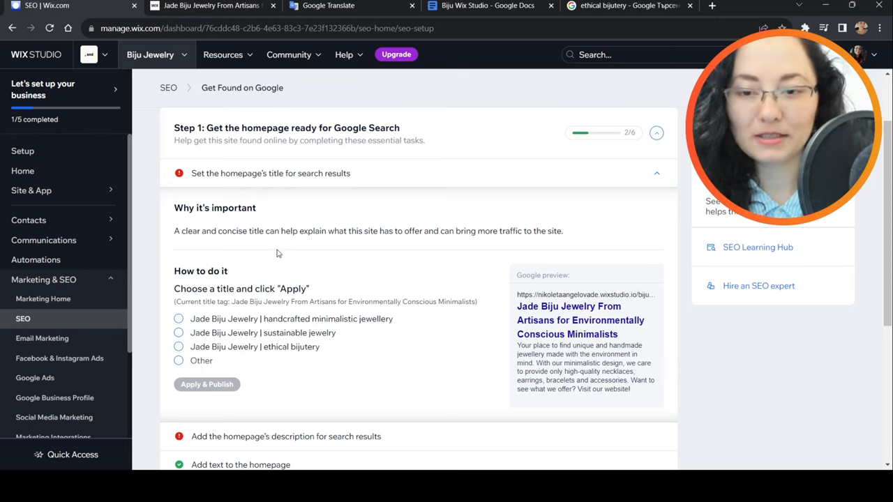
pyautogui.click(179, 320)
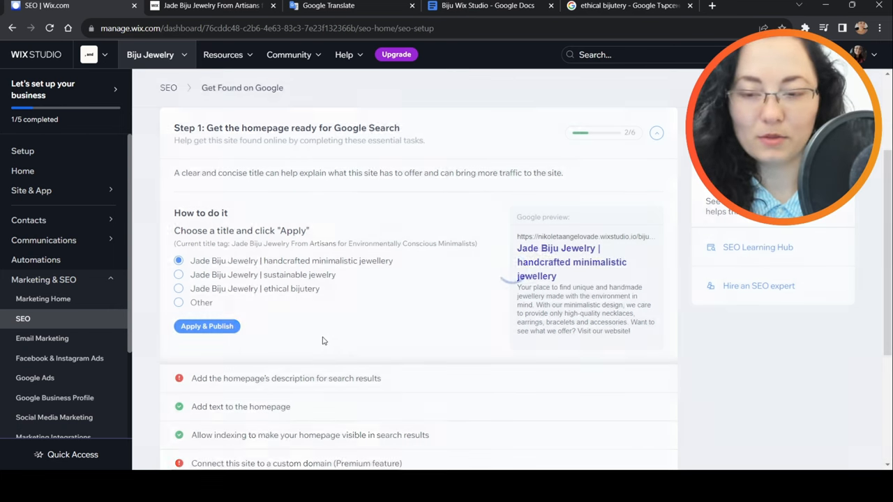
pyautogui.click(206, 327)
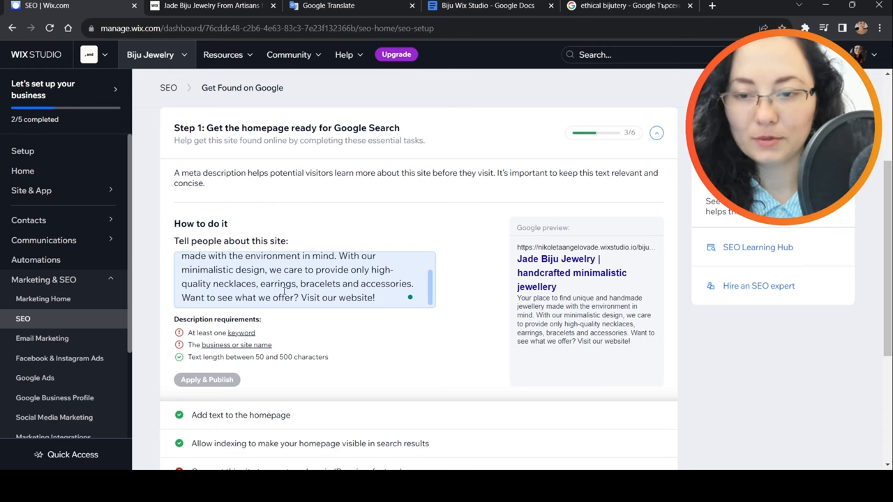
# Publish a homepage description starting with Jade Biju Jewelry and mentioning sustainable jewelry
pyautogui.click(300, 284)
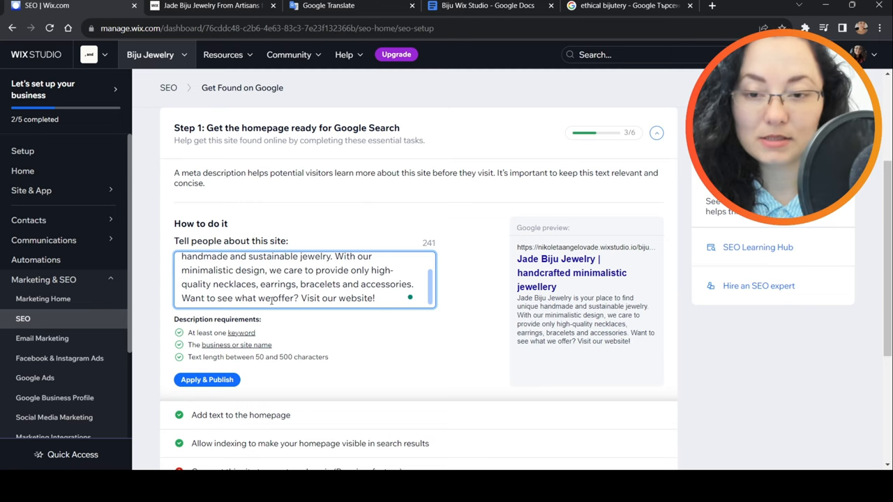
pyautogui.scroll(-3)
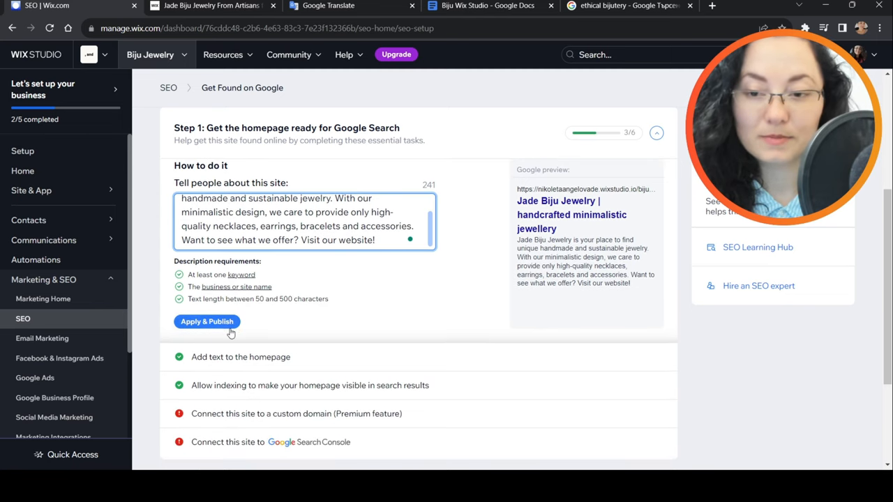
pyautogui.click(207, 322)
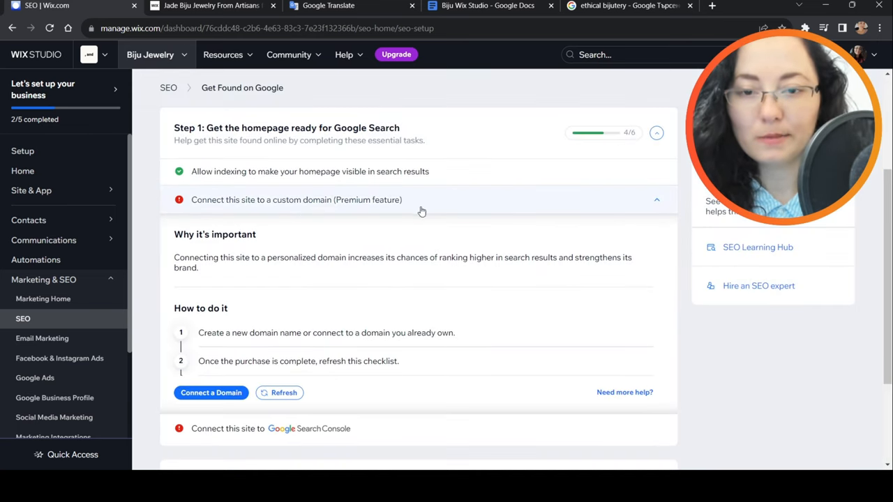
pyautogui.scroll(-3)
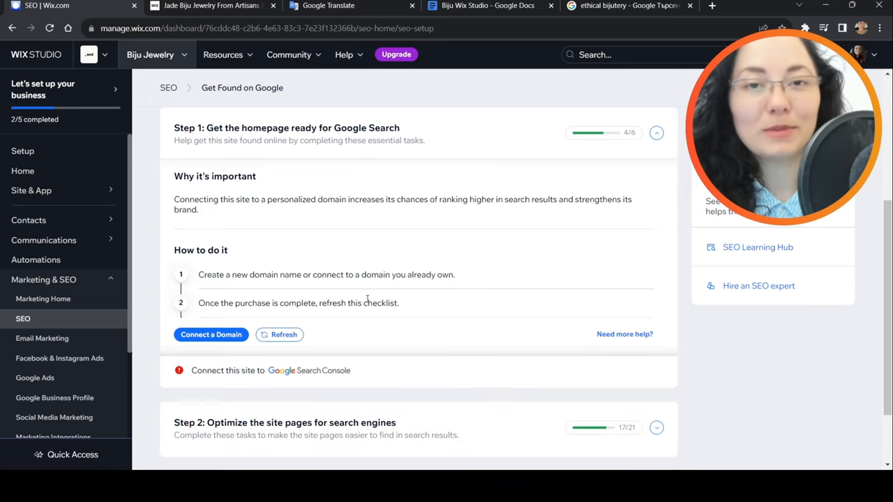
pyautogui.moveTo(254, 323)
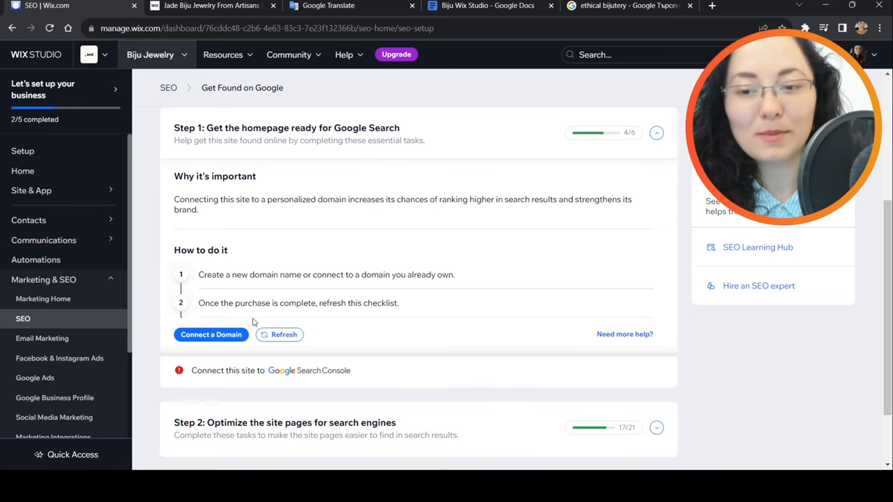
pyautogui.moveTo(240, 319)
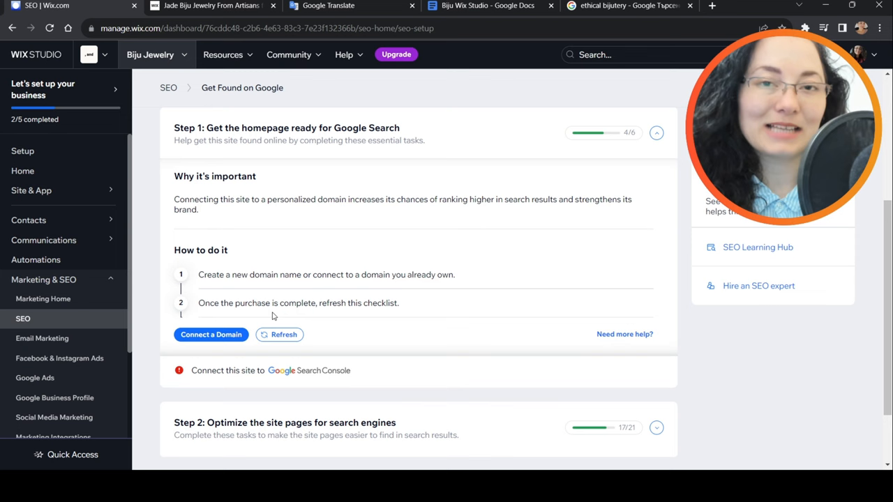
# Expand the Google Search Console task and Step 2's page optimization tasks
pyautogui.click(271, 370)
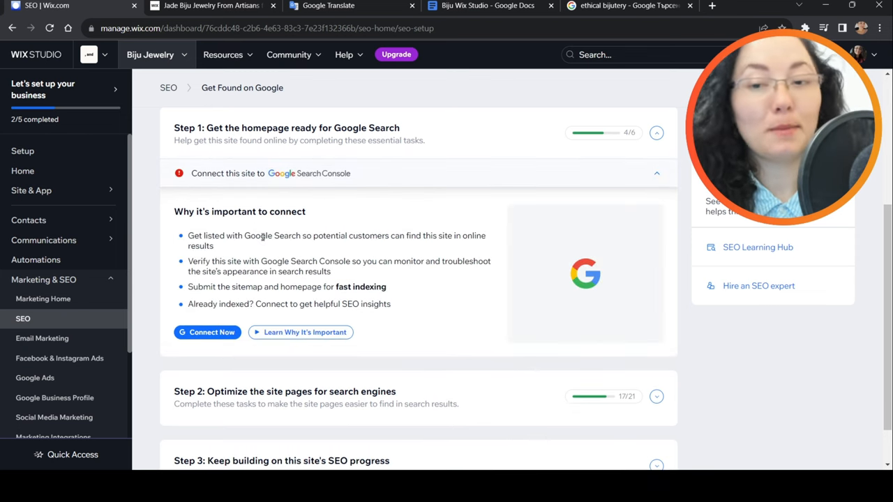
pyautogui.moveTo(382, 192)
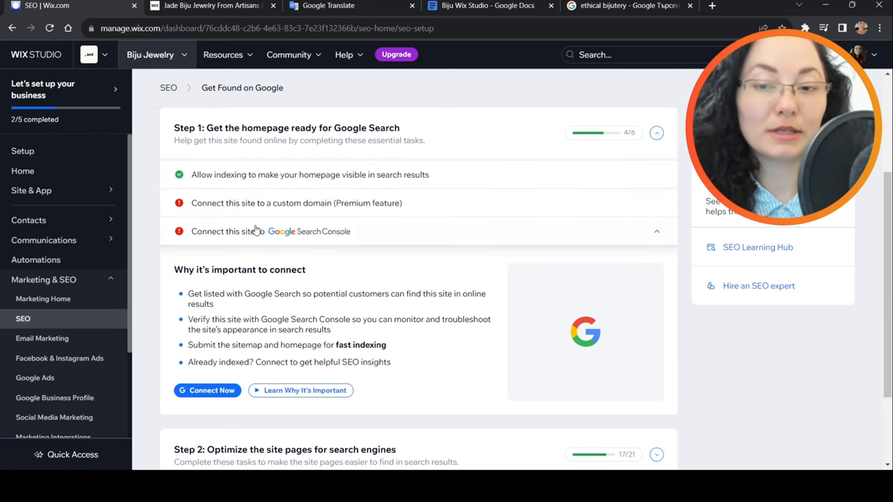
pyautogui.moveTo(406, 211)
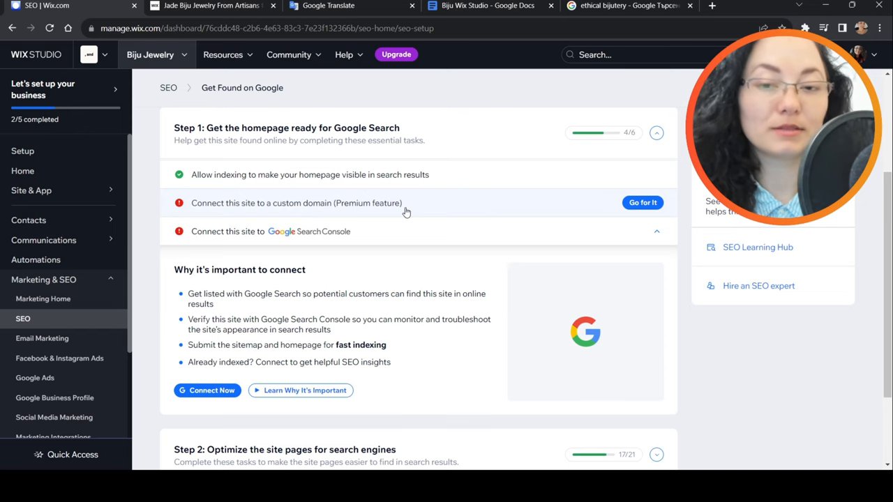
pyautogui.moveTo(344, 203)
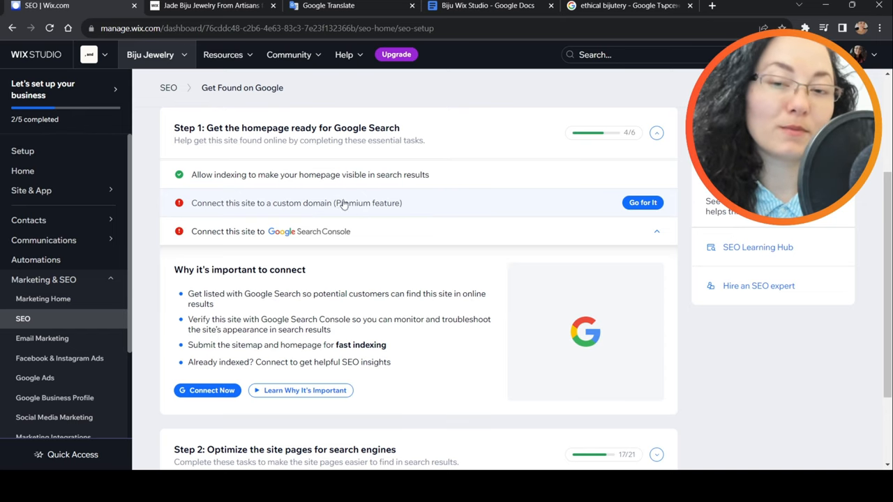
pyautogui.click(296, 203)
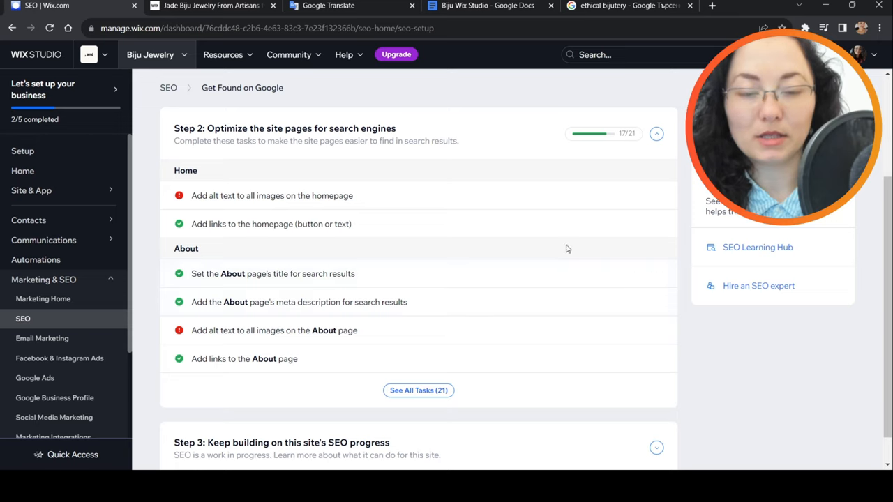
pyautogui.moveTo(357, 210)
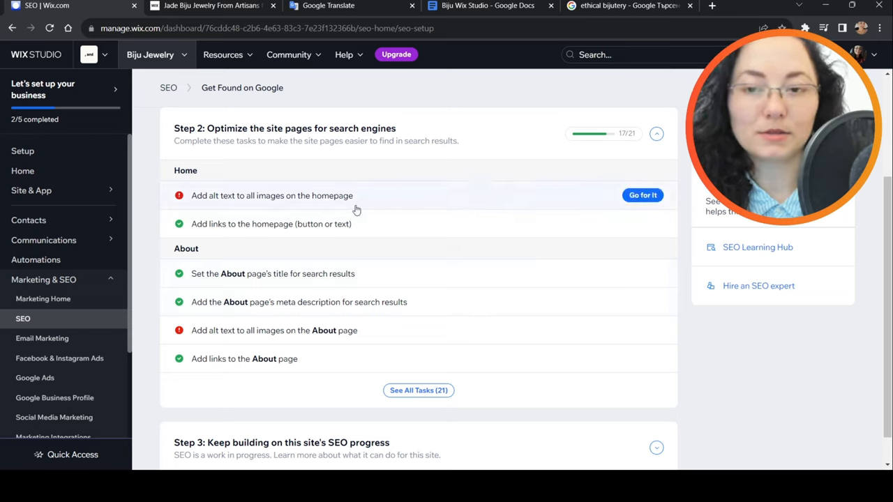
pyautogui.moveTo(311, 177)
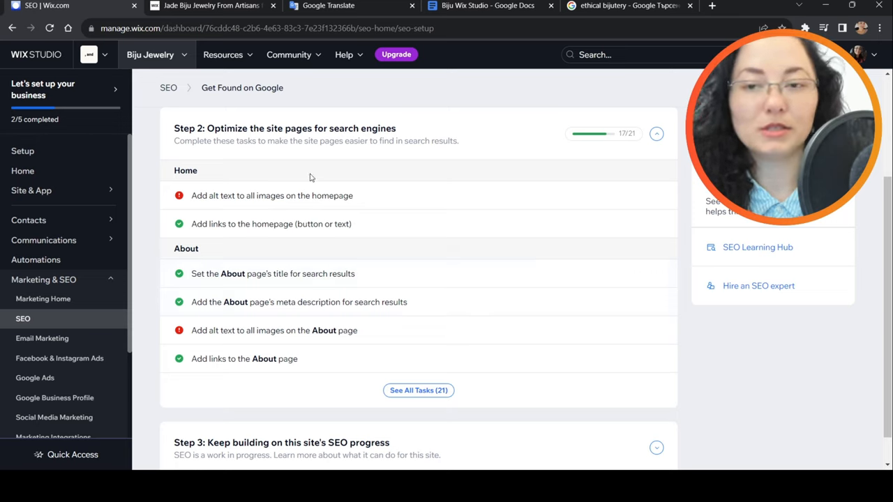
pyautogui.moveTo(374, 194)
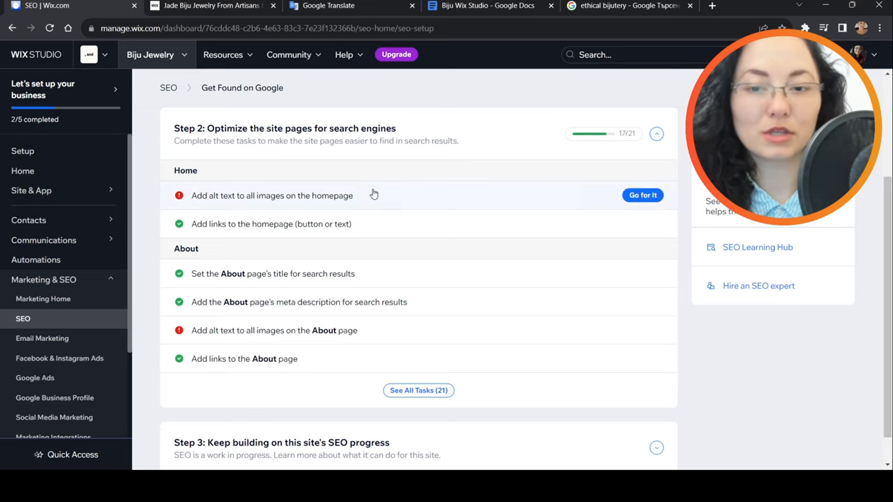
# Add alt text to homepage photos, e.g. 'Female profile...' and 'Hand model with three golden rings'
pyautogui.click(643, 195)
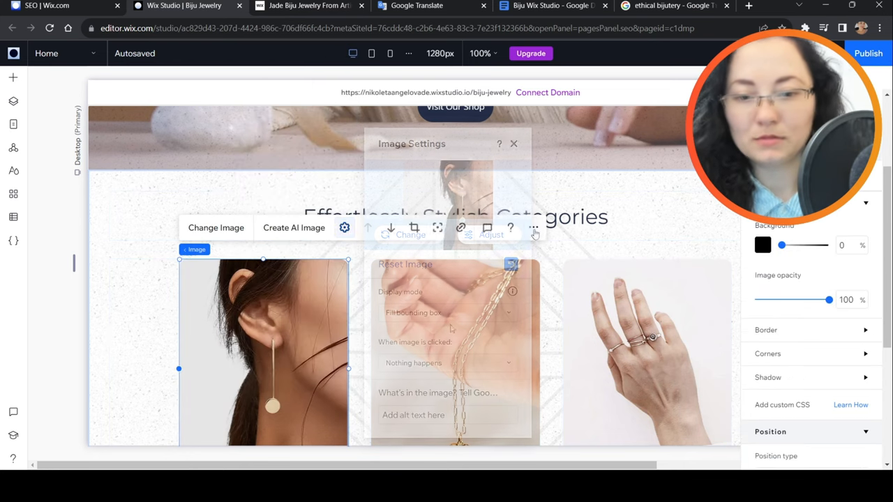
pyautogui.write('Frmale')
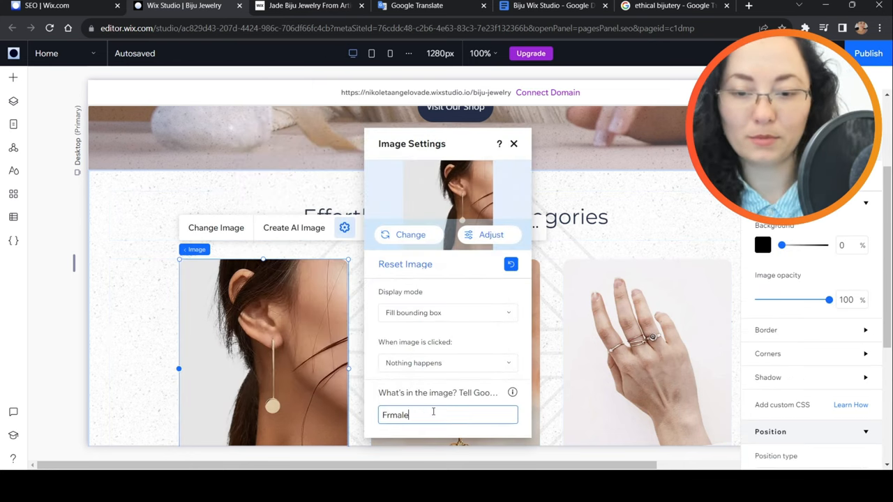
pyautogui.write('Female profile wi')
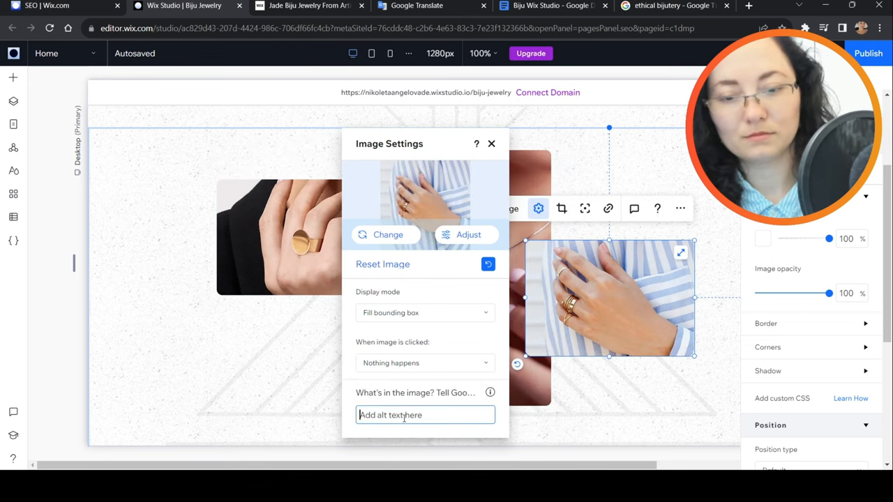
pyautogui.write('Hand model with')
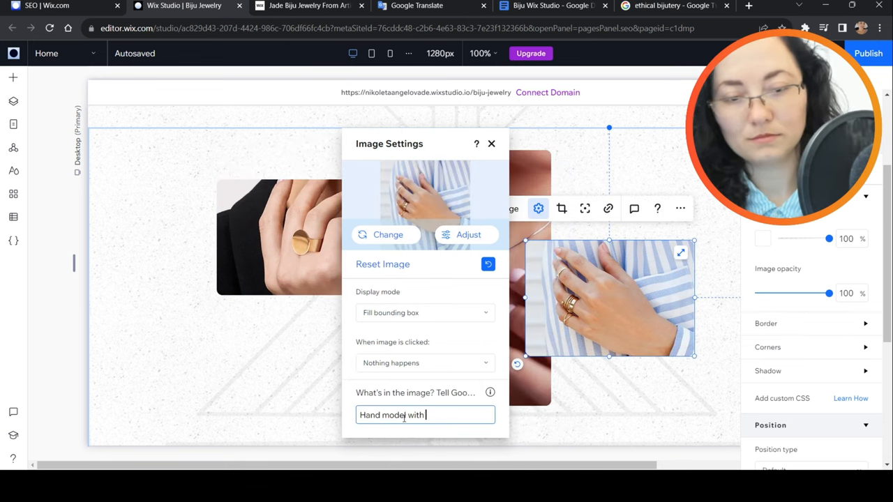
pyautogui.write('three golden rings')
pyautogui.write('Hand model s')
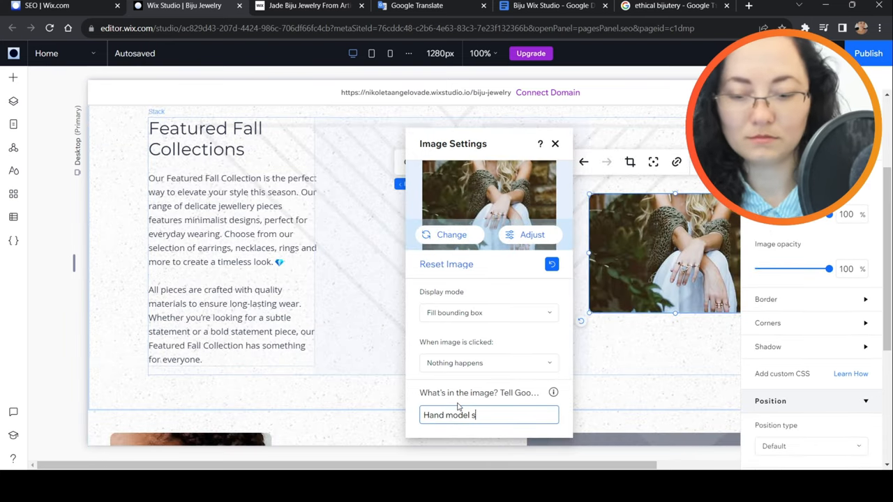
pyautogui.write('howing diffrent types of')
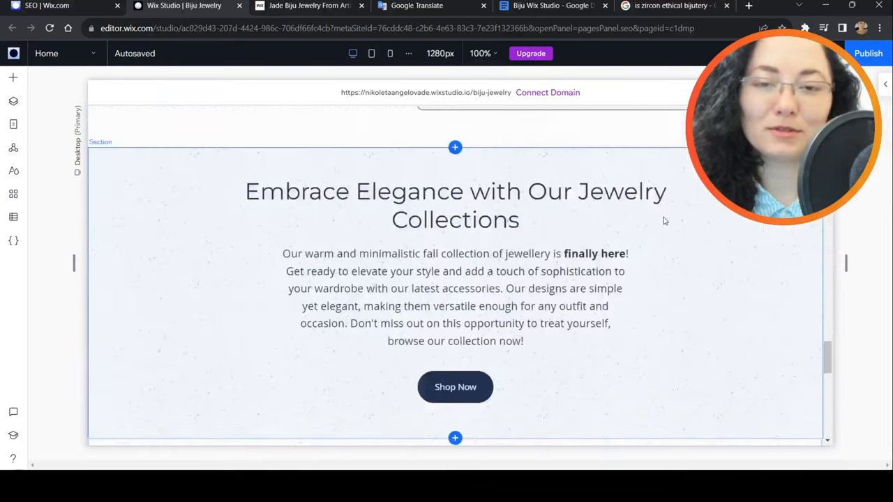
# Review the homepage, publish the site live, and start describing a section's background media
pyautogui.scroll(-3)
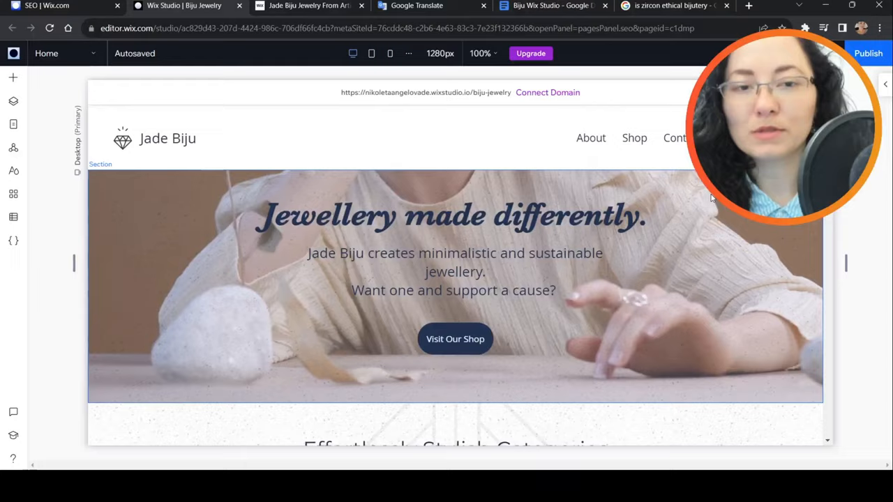
pyautogui.scroll(-3)
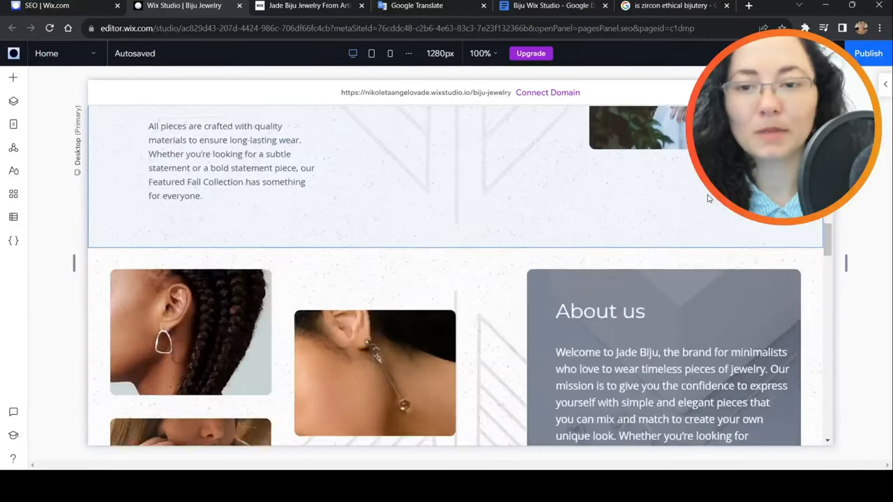
pyautogui.scroll(-3)
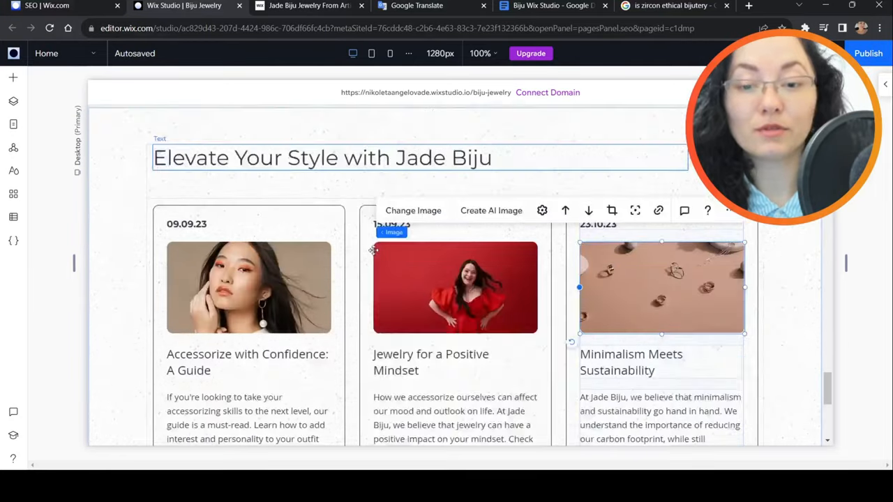
pyautogui.scroll(-3)
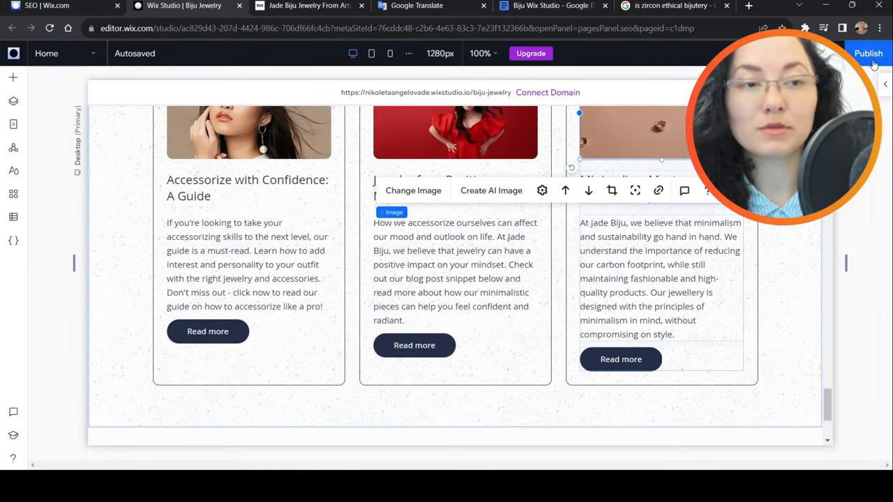
pyautogui.click(877, 53)
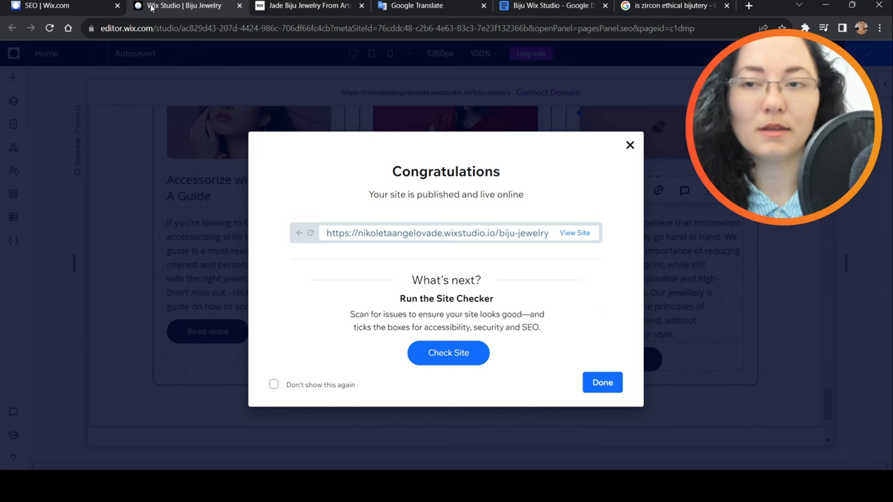
pyautogui.click(603, 382)
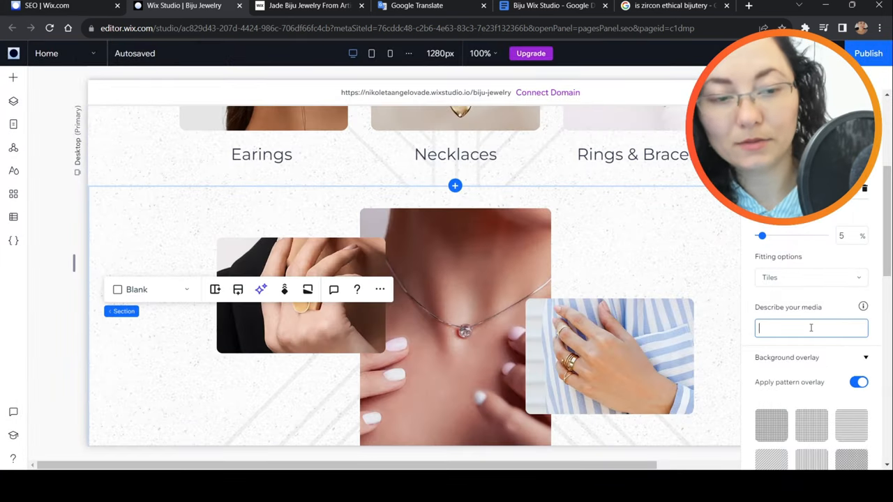
pyautogui.write('Nat')
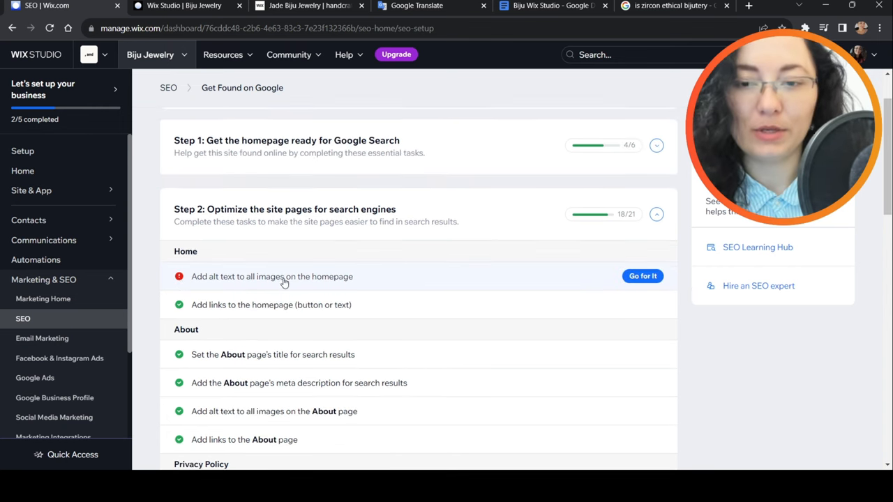
pyautogui.moveTo(264, 277)
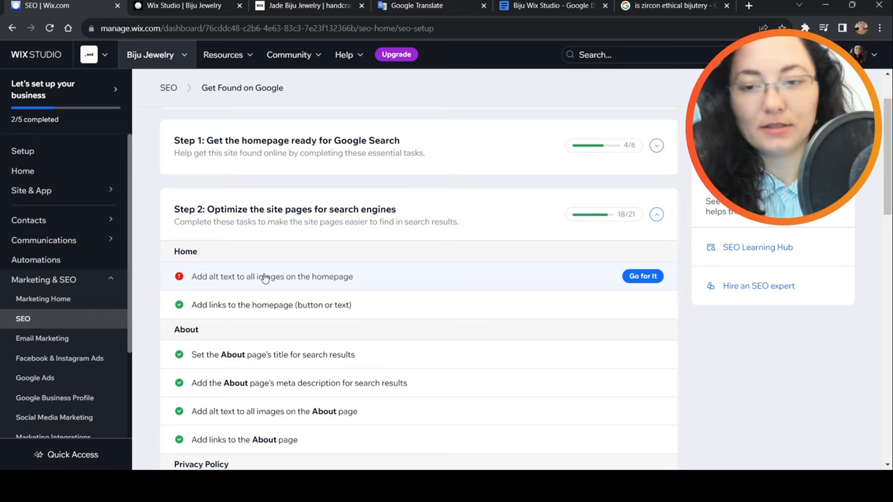
pyautogui.moveTo(291, 270)
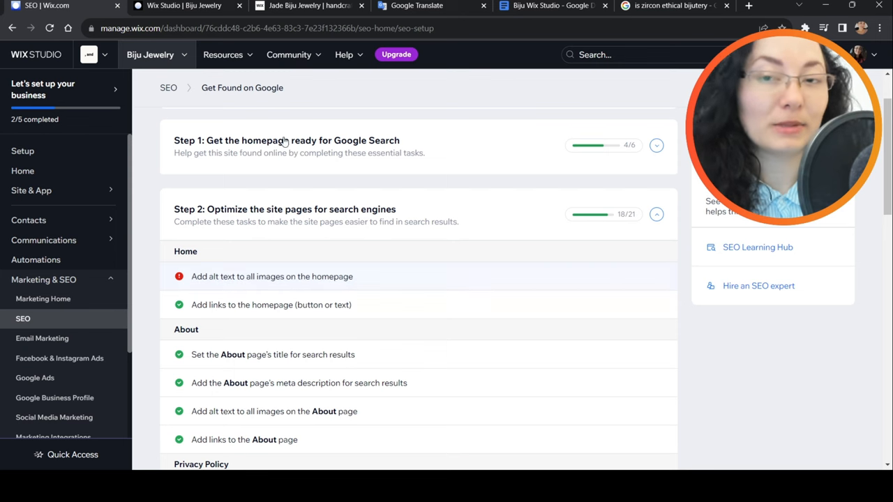
# Return to the homepage editor and bring up options for the hidden About-stats section in Layers
pyautogui.click(167, 12)
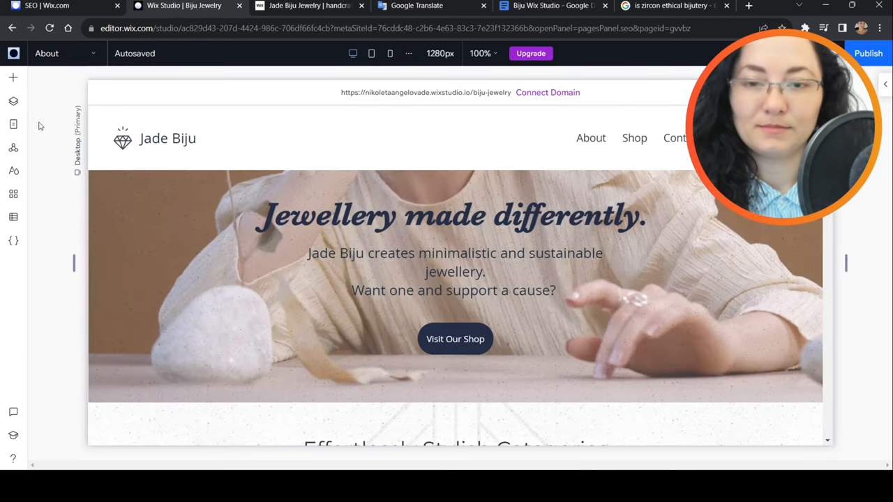
pyautogui.click(13, 101)
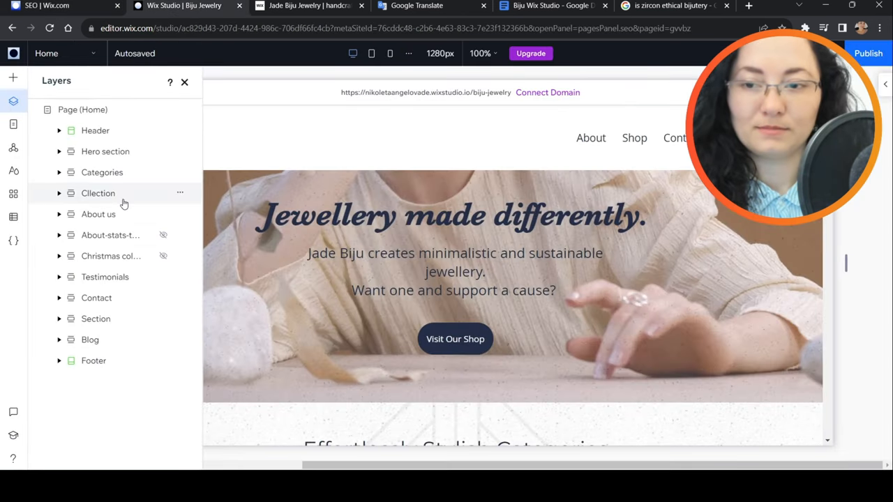
pyautogui.click(111, 235)
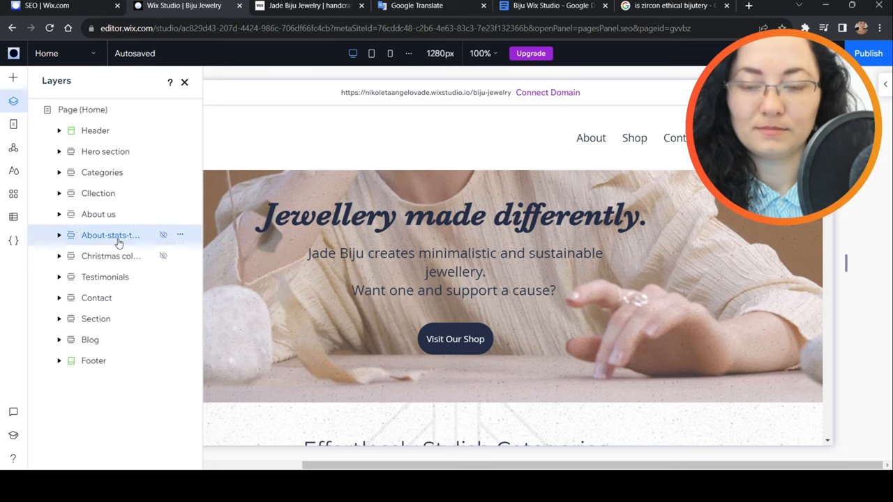
pyautogui.rightClick(110, 235)
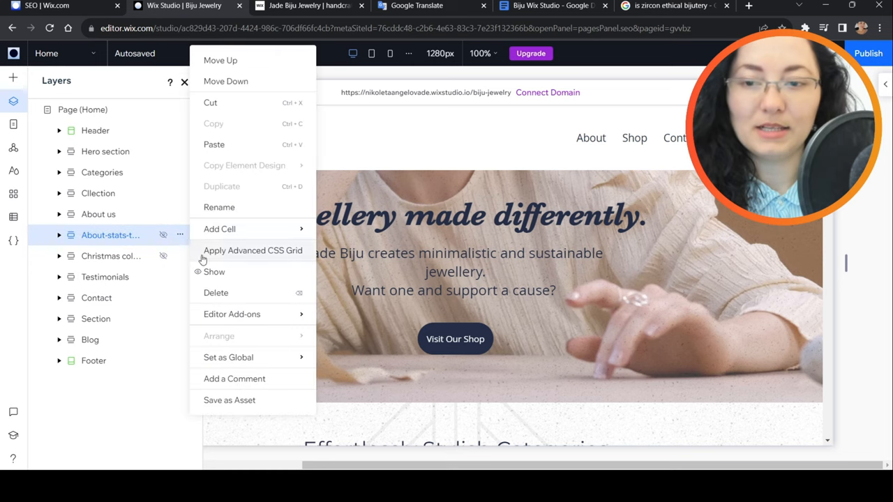
pyautogui.moveTo(218, 293)
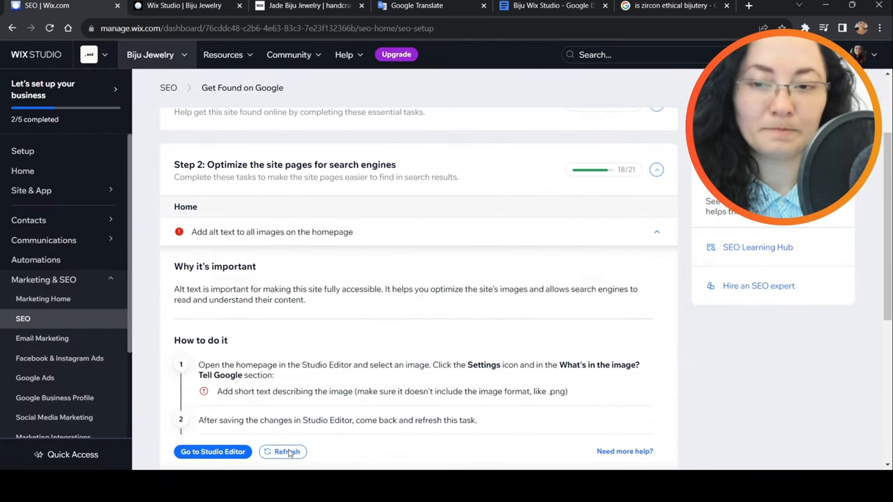
# Refresh the alt-text task, then link the footer Contact item to the Home Contact anchor
pyautogui.click(283, 452)
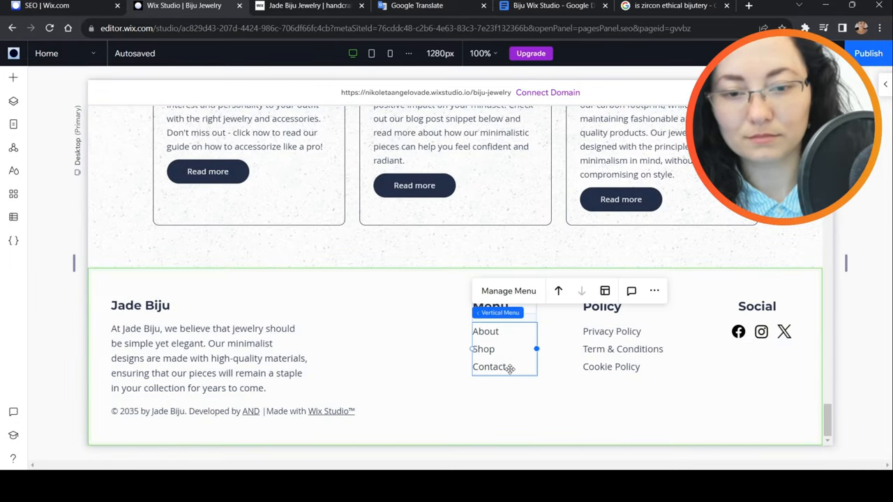
pyautogui.click(508, 290)
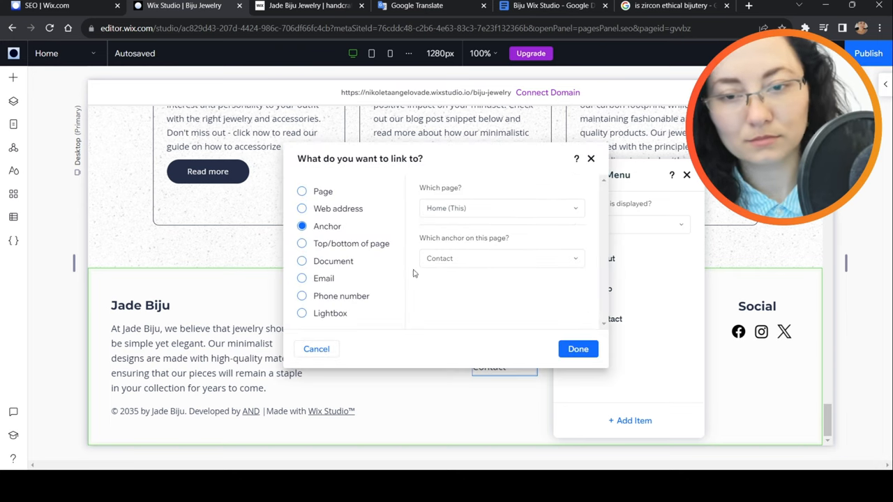
pyautogui.click(300, 191)
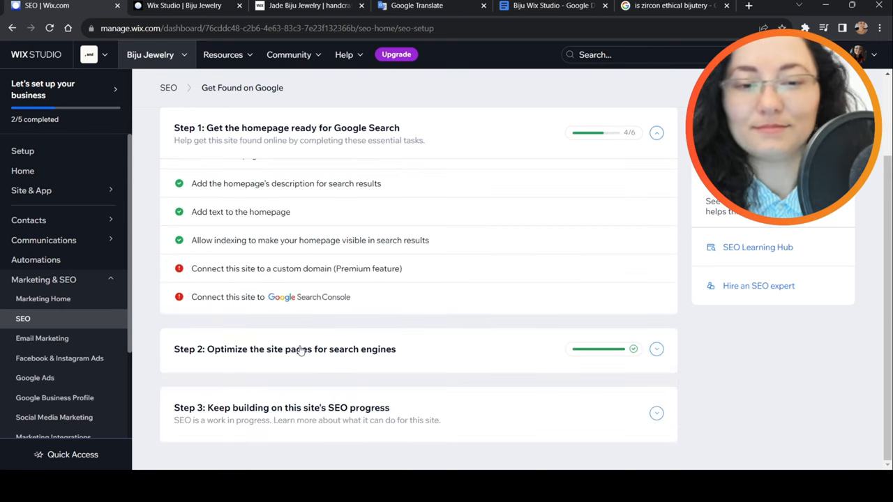
pyautogui.moveTo(258, 290)
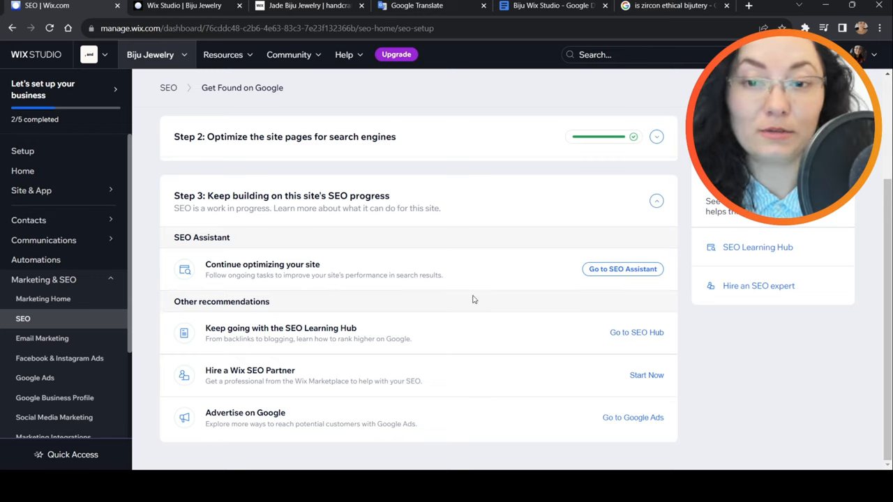
pyautogui.moveTo(497, 272)
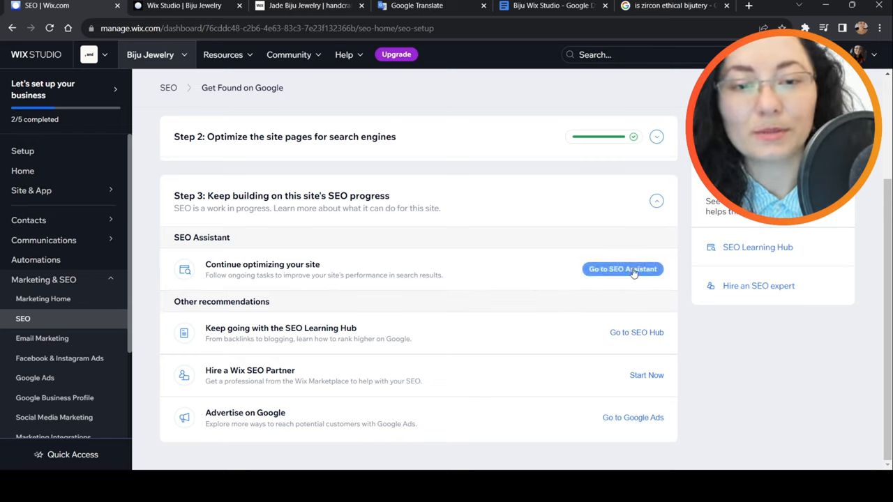
# Launch the SEO Assistant and dismiss its Premium plan prompt
pyautogui.click(622, 269)
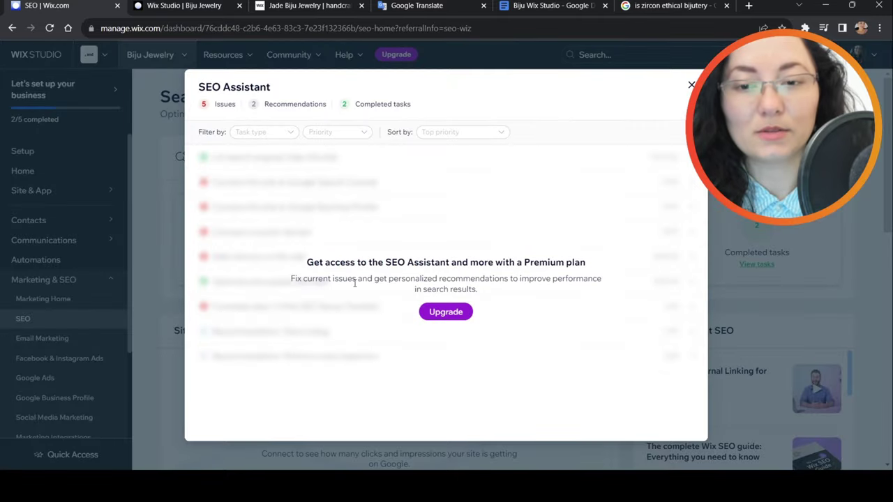
pyautogui.moveTo(478, 328)
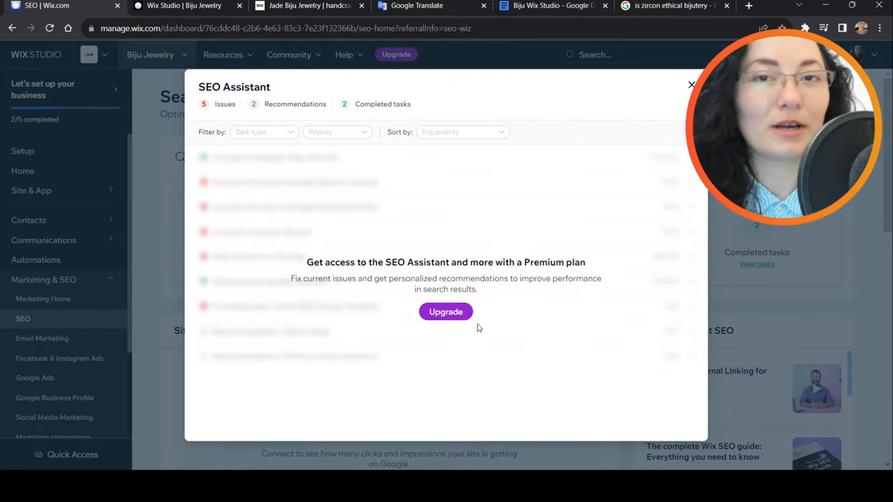
pyautogui.moveTo(505, 257)
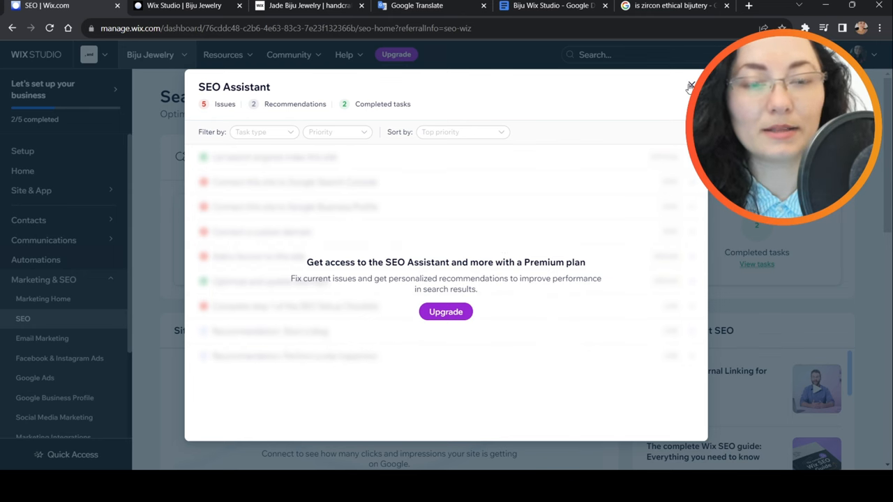
pyautogui.click(689, 87)
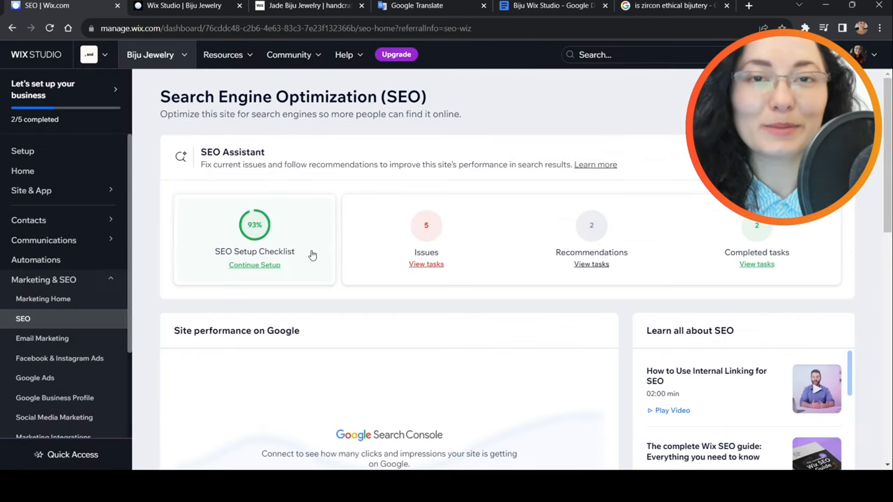
pyautogui.moveTo(365, 255)
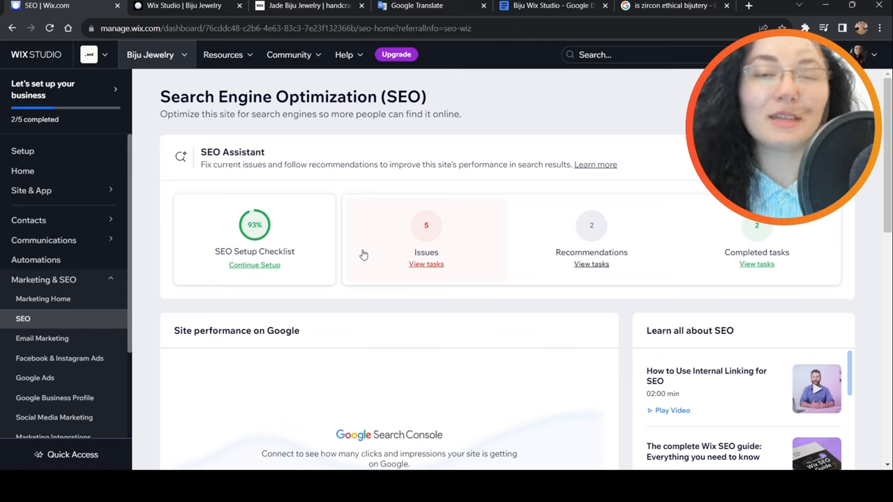